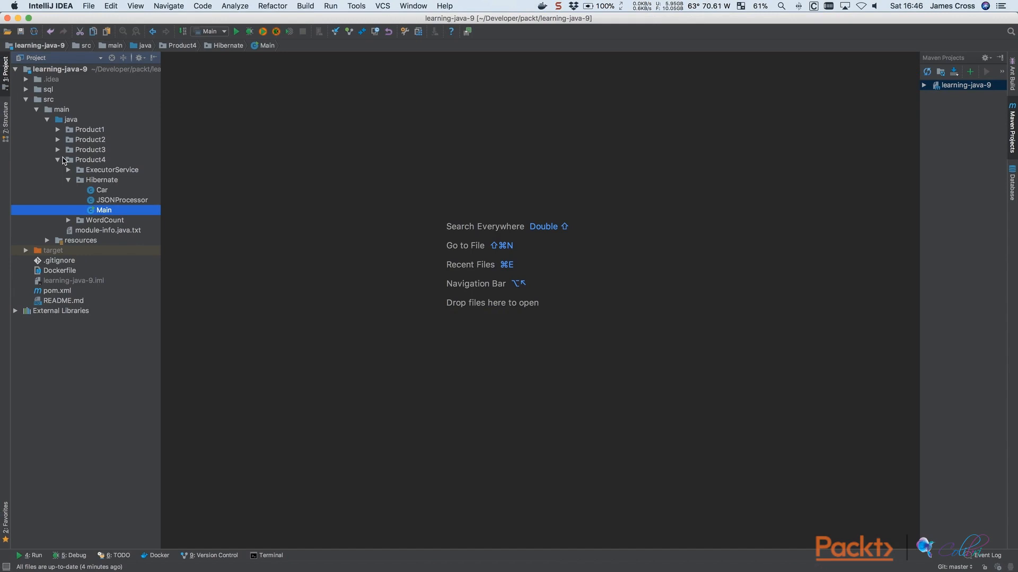
mouse_move(63, 137)
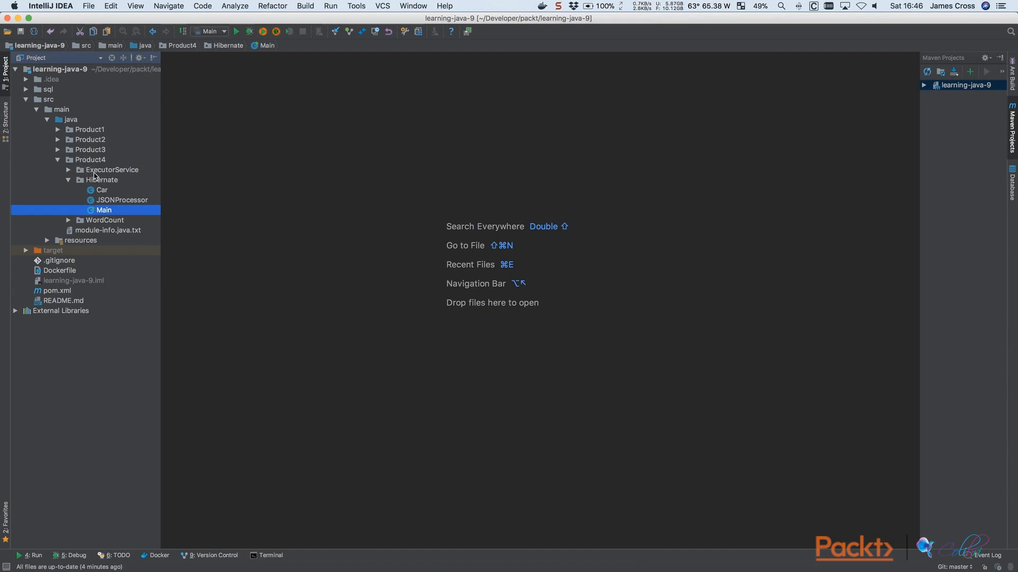
mouse_move(94, 173)
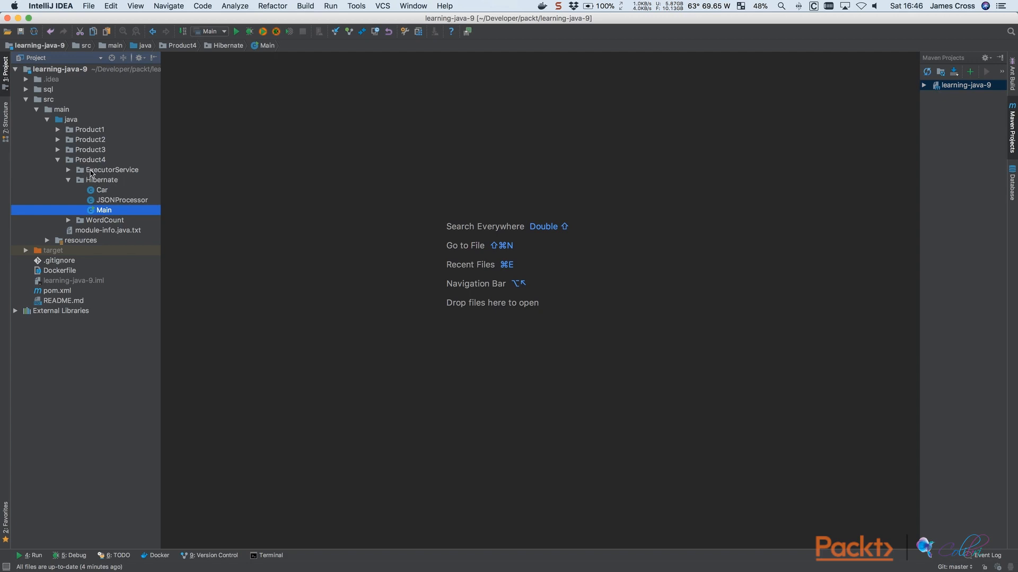
mouse_move(97, 224)
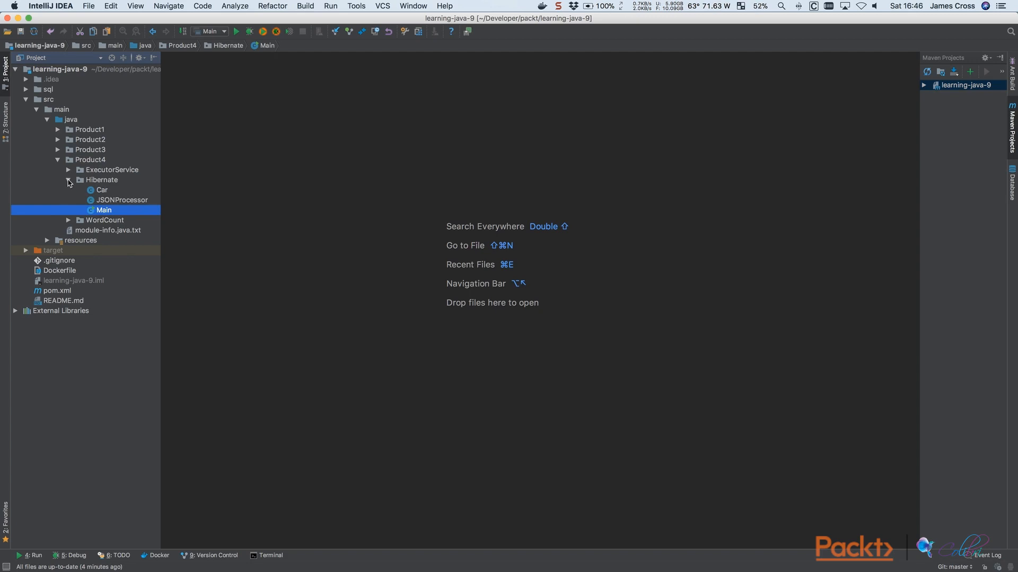
mouse_move(39, 237)
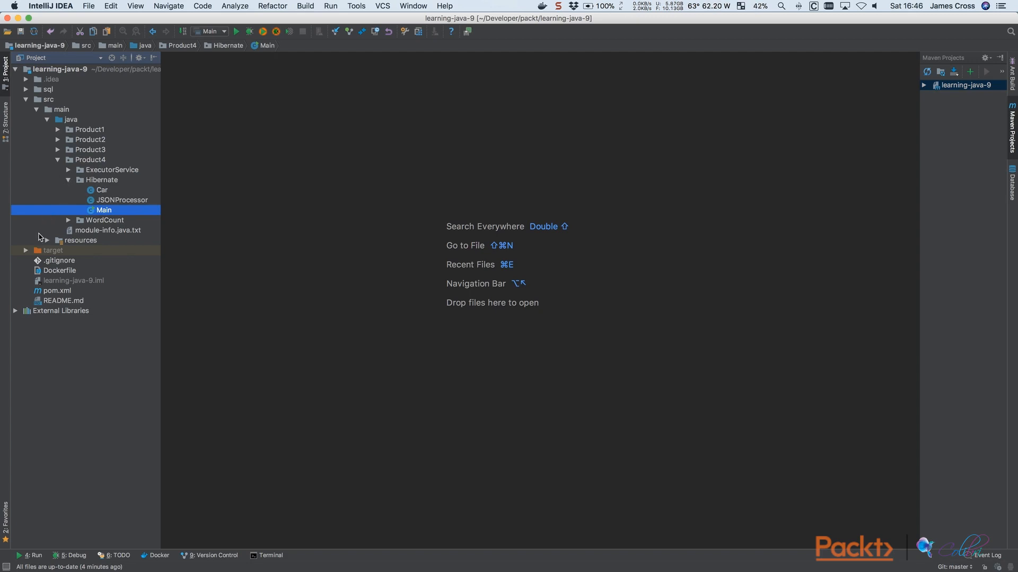
mouse_move(48, 243)
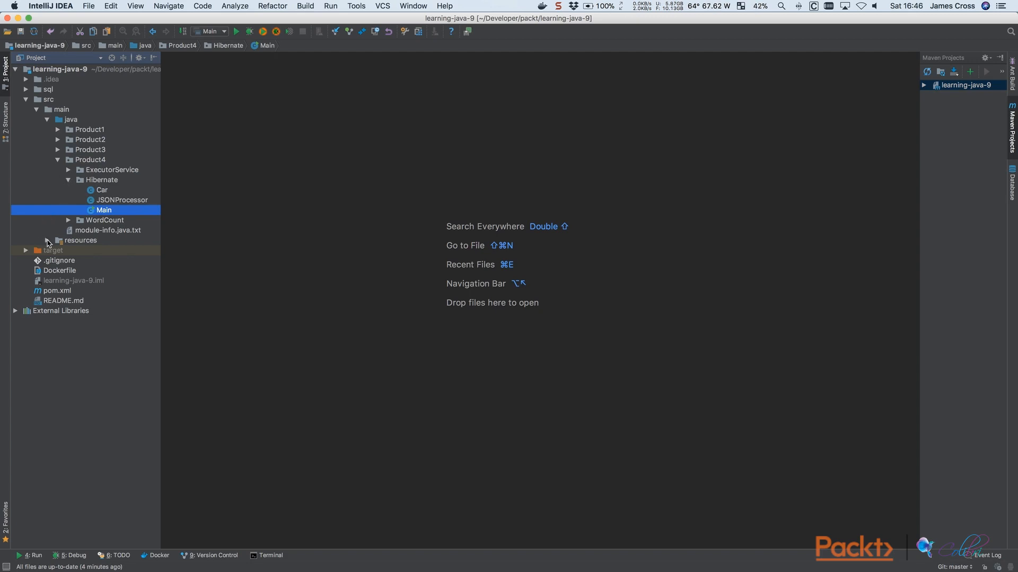
- Expand the resources folder and select cars.json beside cars.csv and hibernate.cfg.xml
left_click(47, 240)
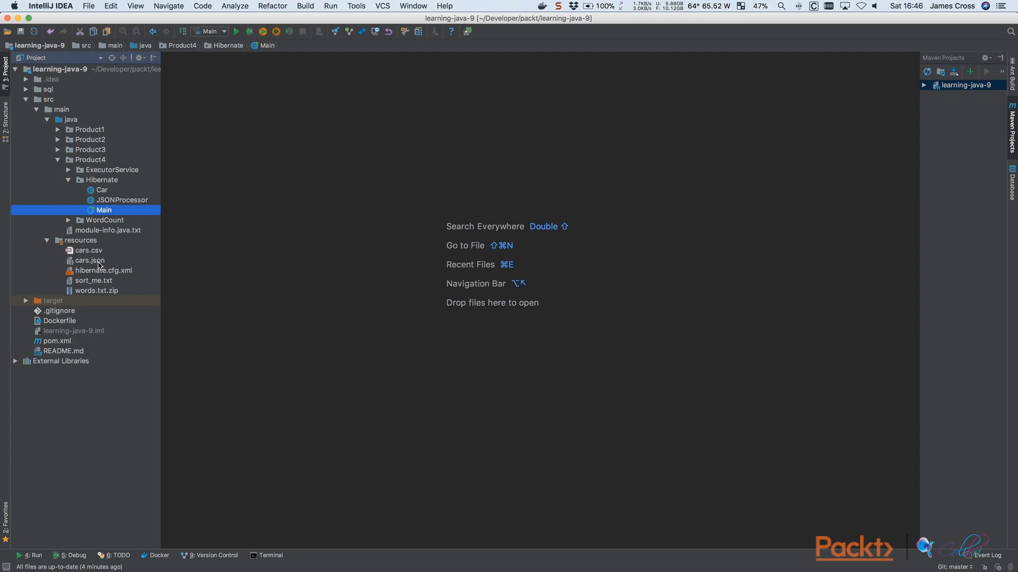
left_click(90, 260)
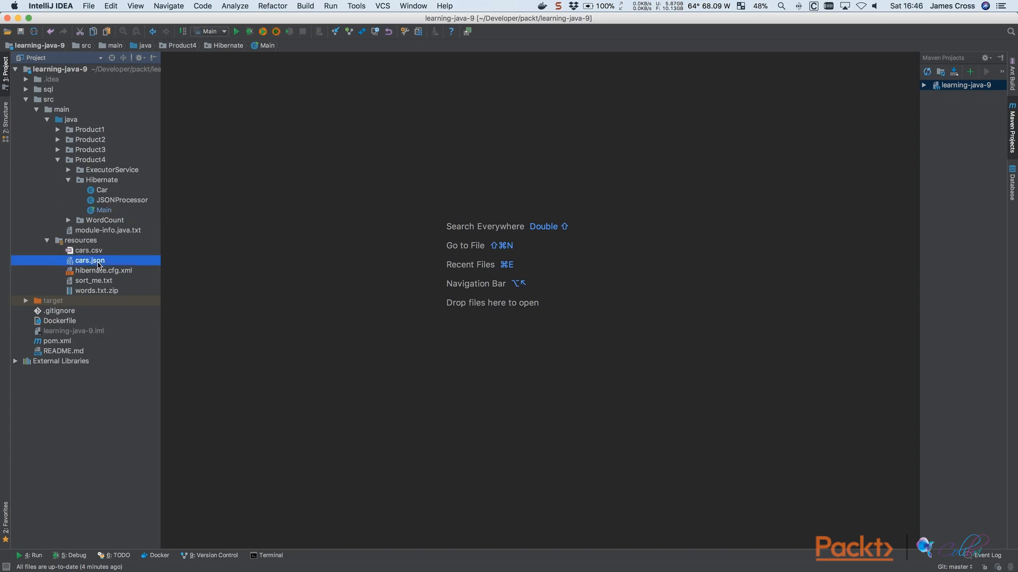
- Open cars.json and scroll through the car records' make, model, colour and engine_size
double_click(90, 261)
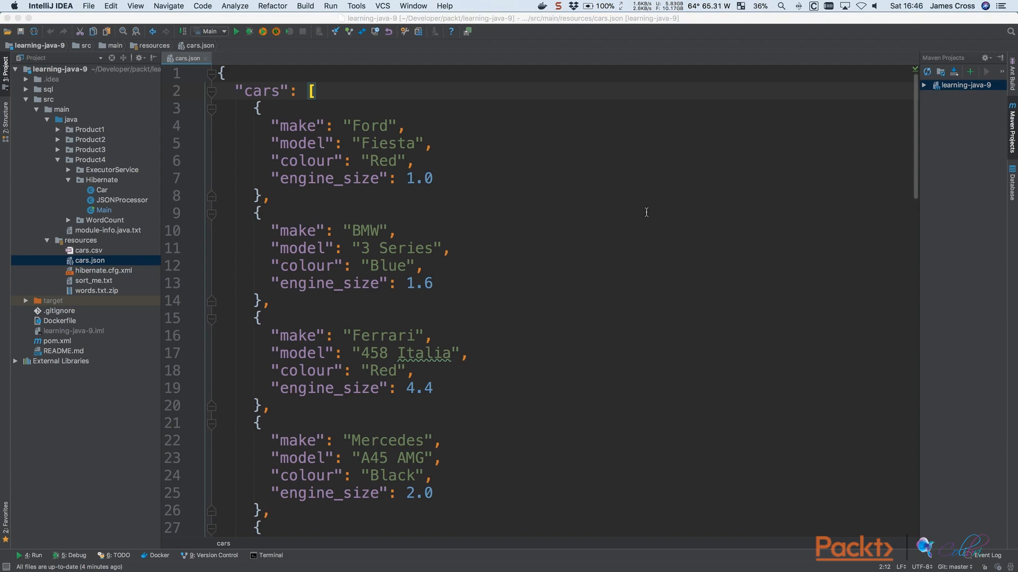
mouse_move(436, 143)
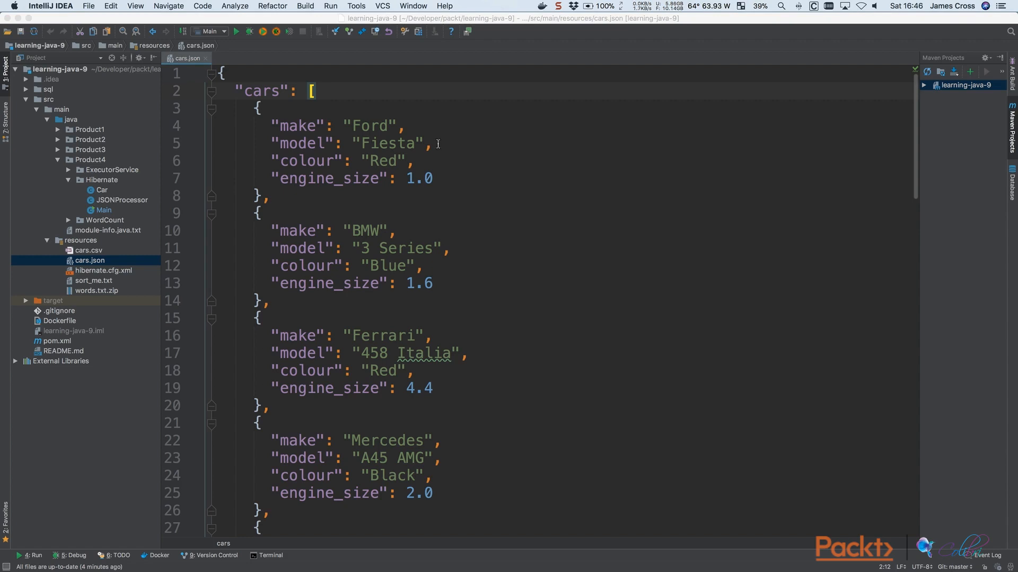
double_click(262, 92)
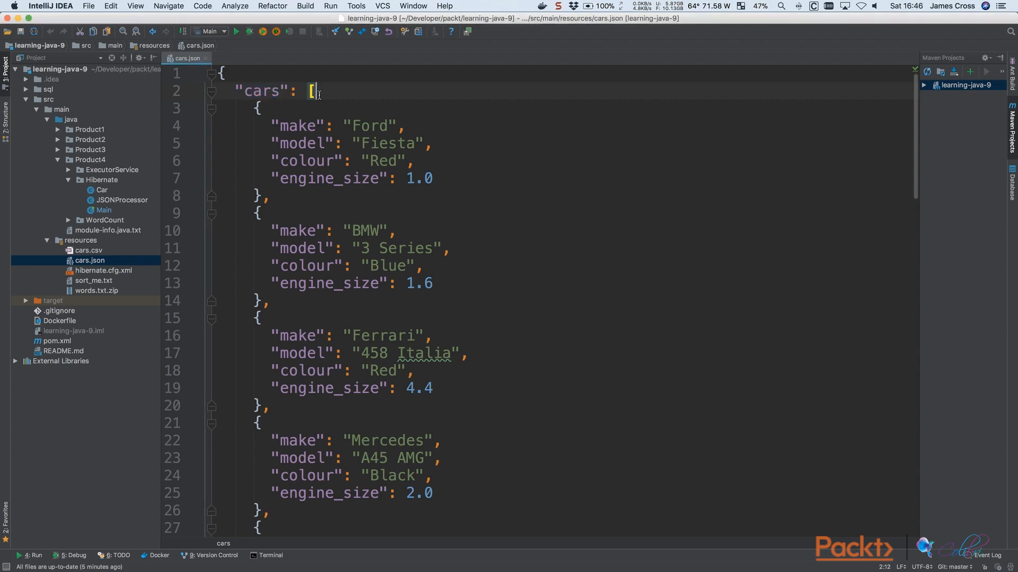
scroll("down", 3)
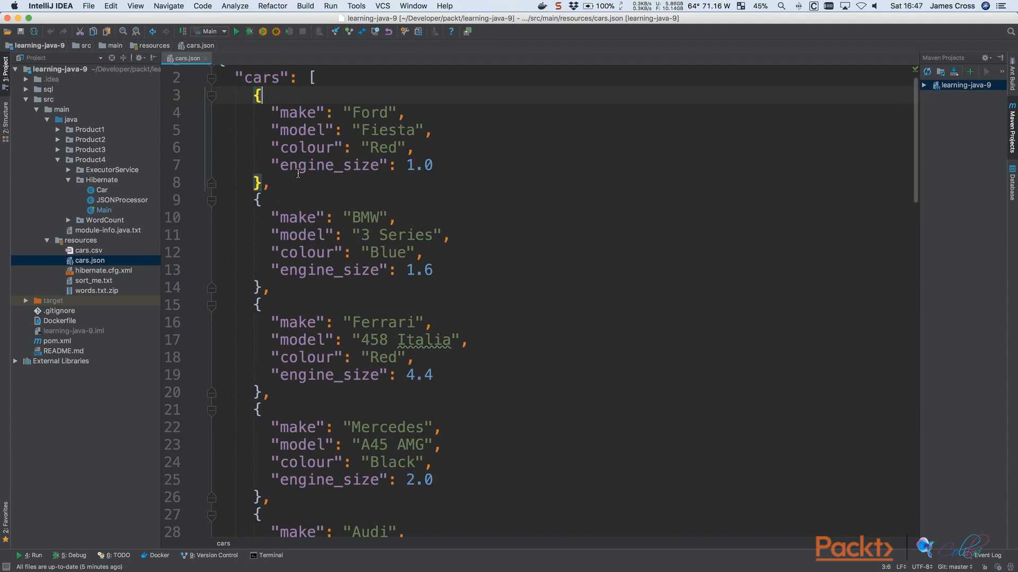
mouse_move(308, 124)
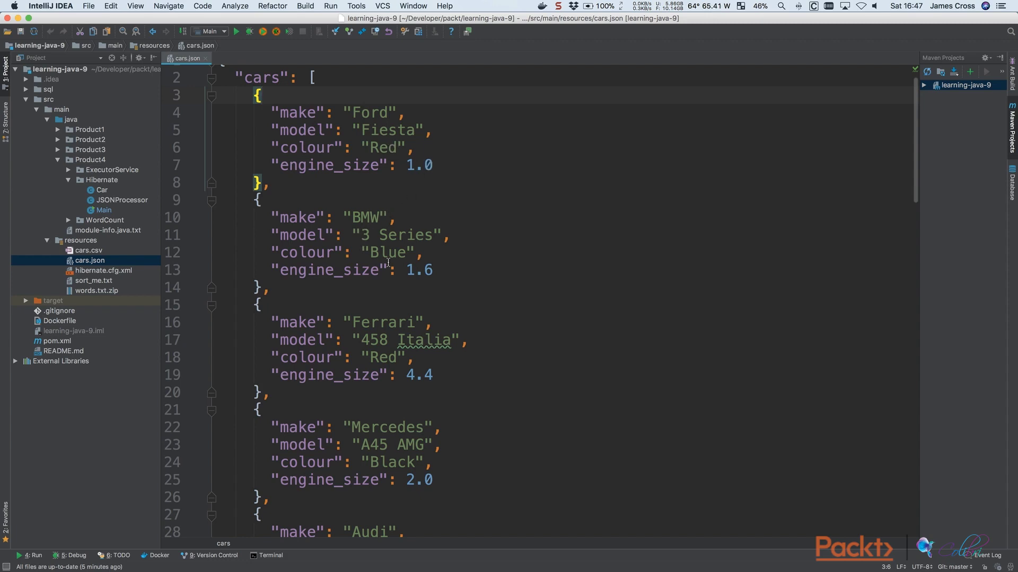
scroll("down", 3)
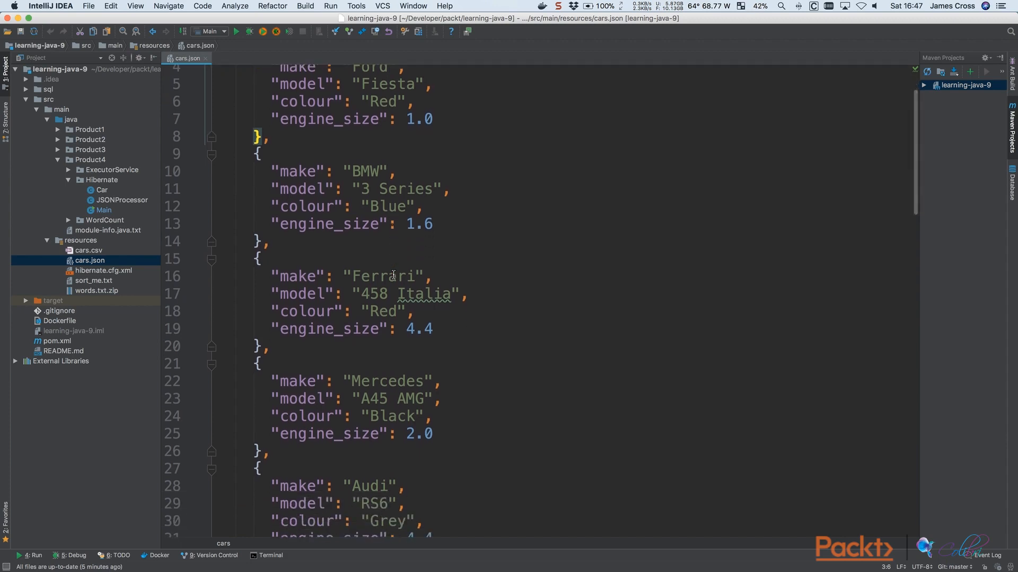
scroll("down", 3)
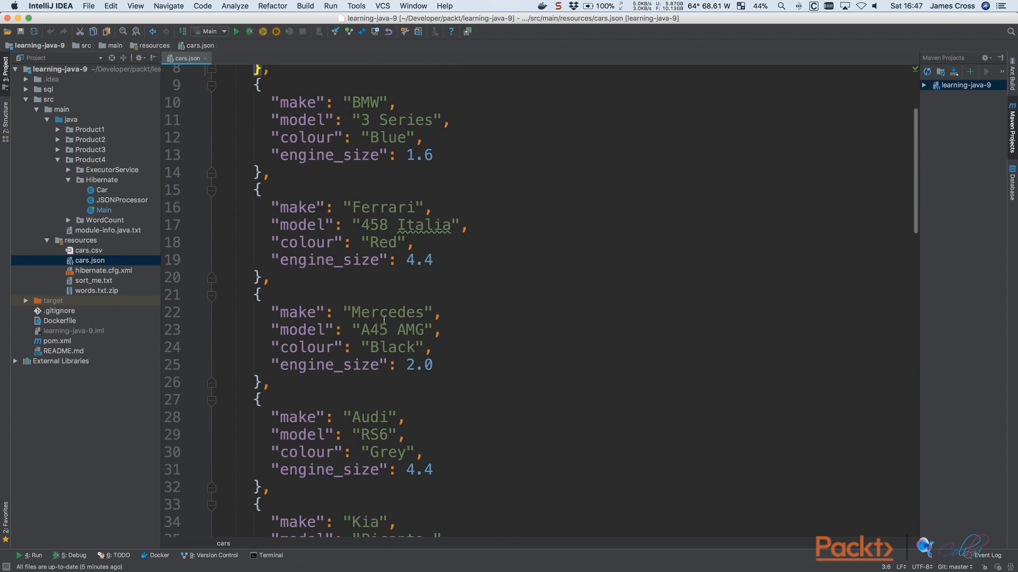
mouse_move(435, 363)
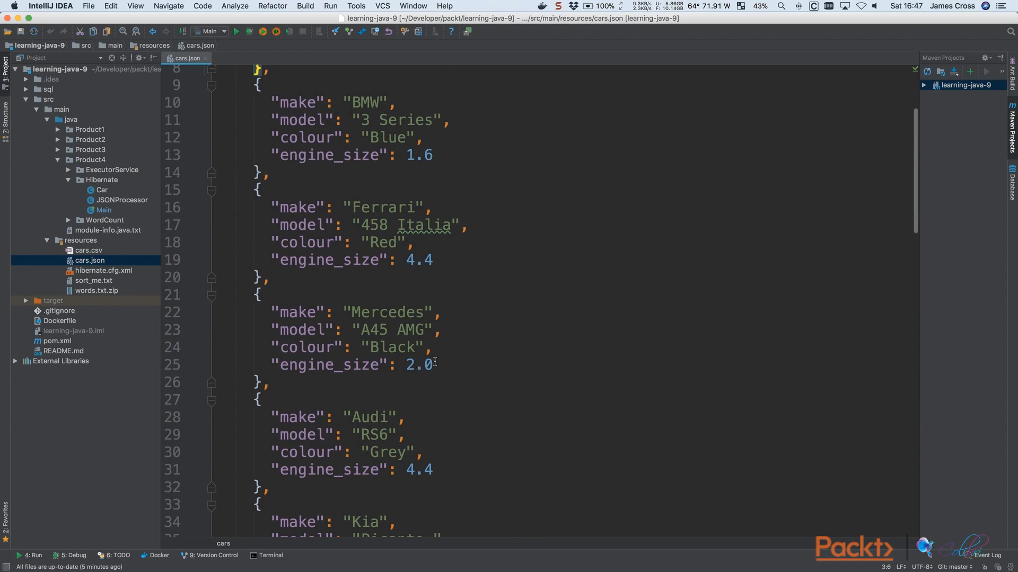
scroll("down", 3)
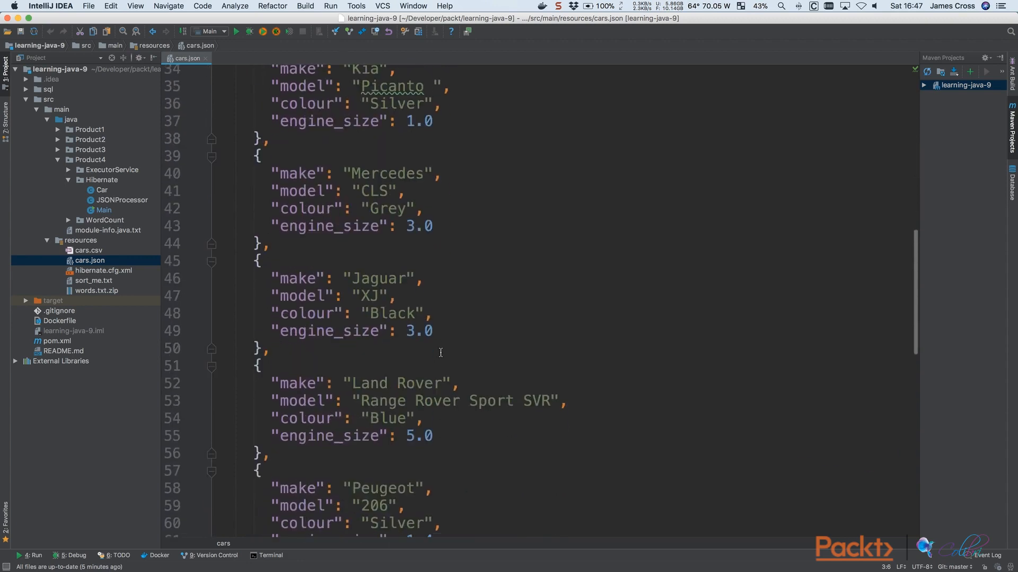
scroll("down", 3)
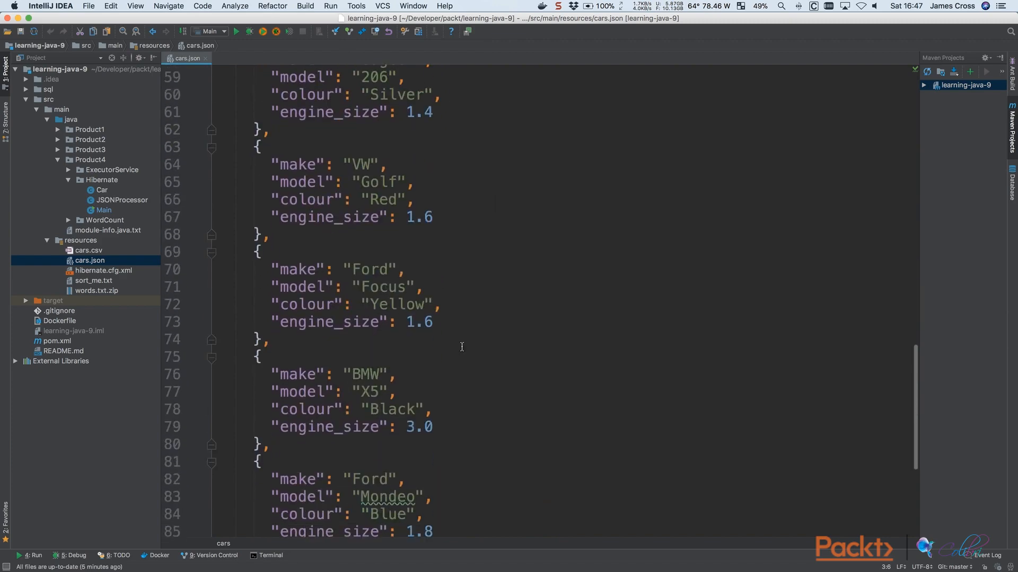
scroll("down", 3)
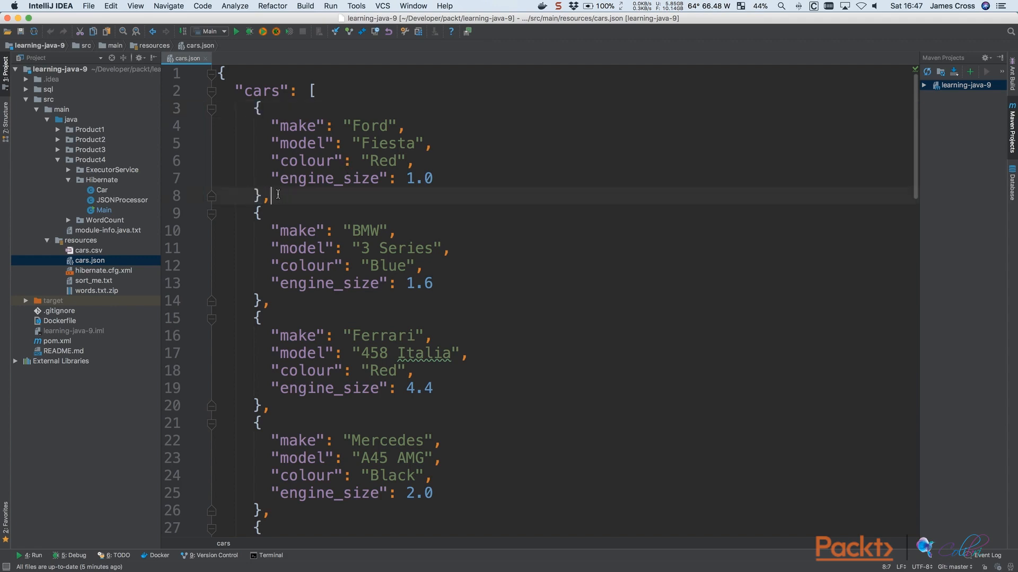
- Open Car.java and compare its fields with the Ford Fiesta entry's keys in cars.json
left_click_drag(256, 107, 266, 196)
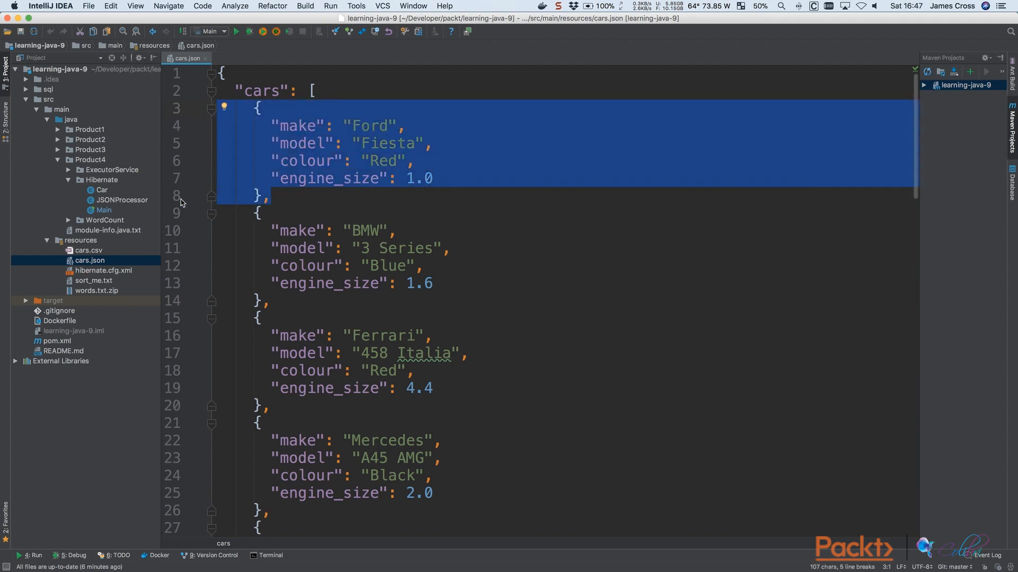
mouse_move(105, 190)
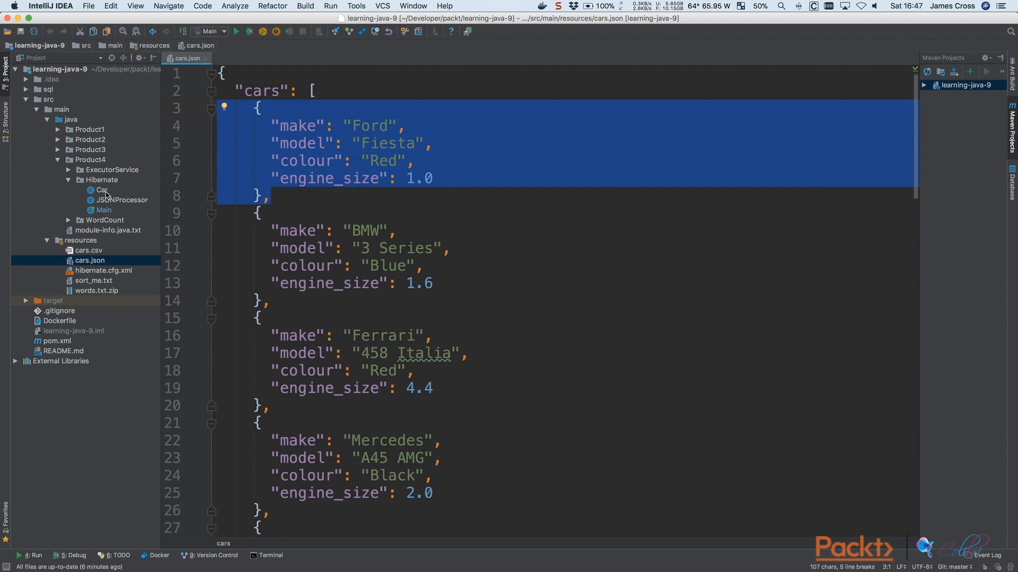
double_click(100, 189)
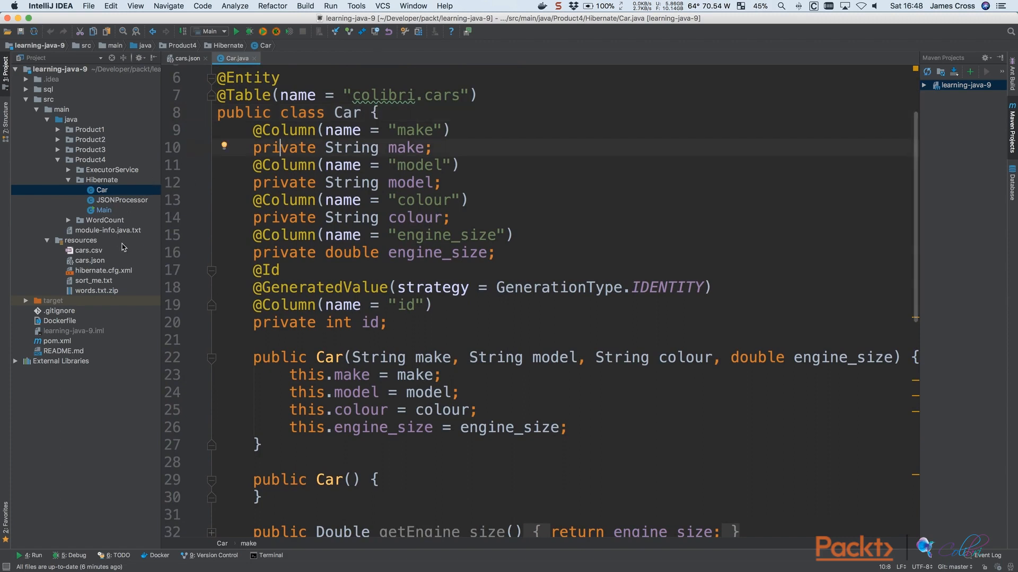
left_click(186, 58)
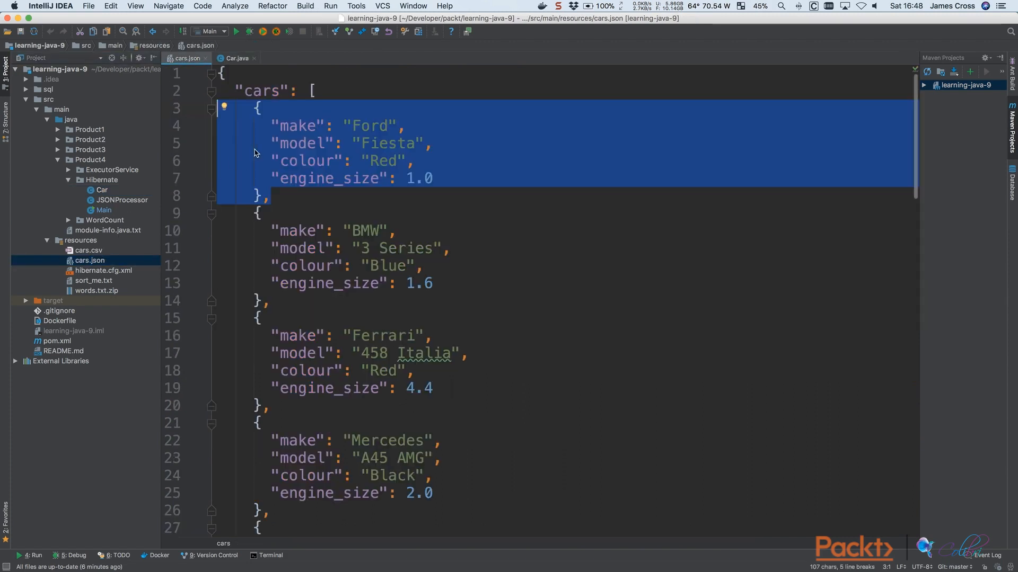
left_click(311, 160)
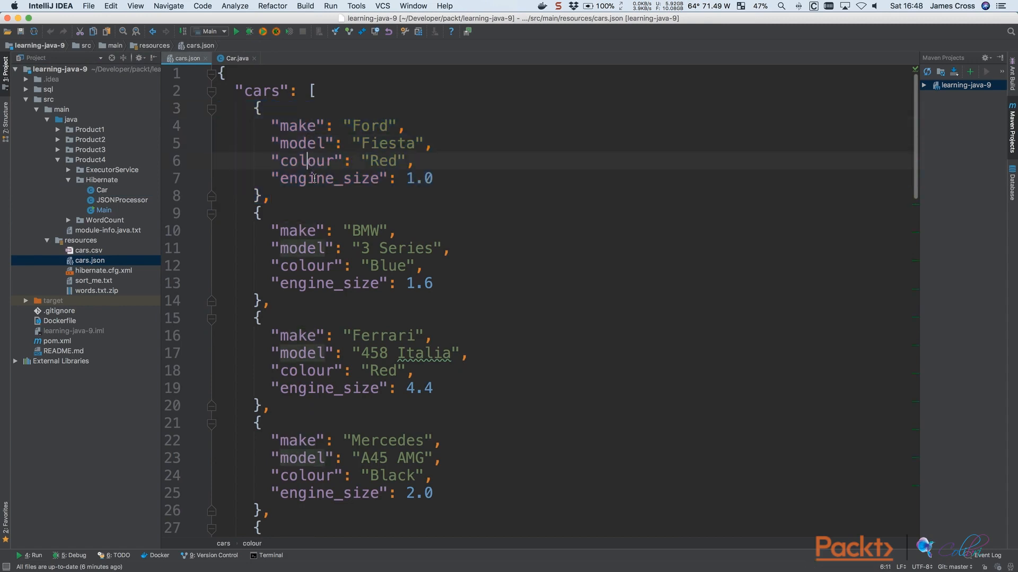
left_click(101, 190)
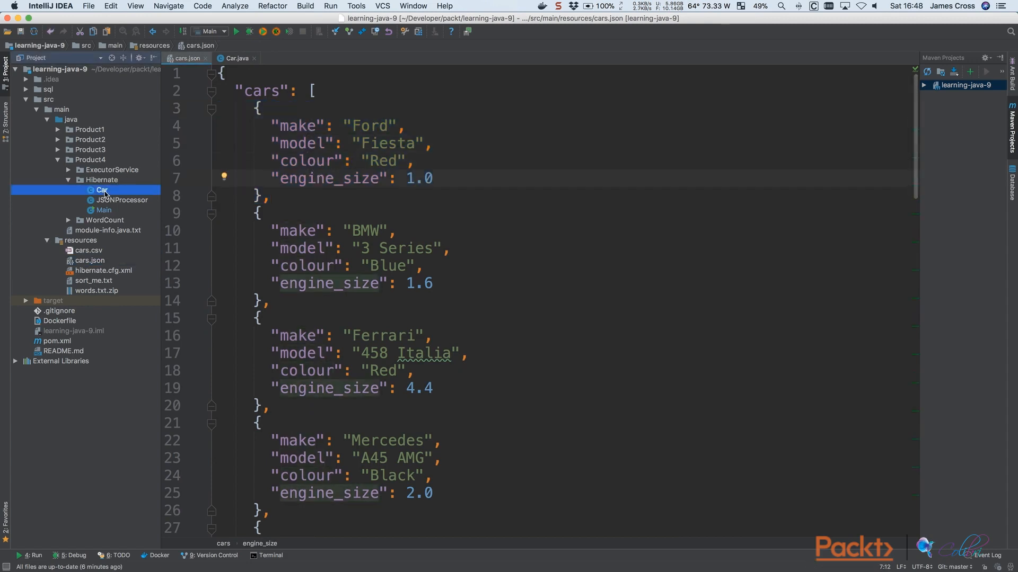
left_click(236, 58)
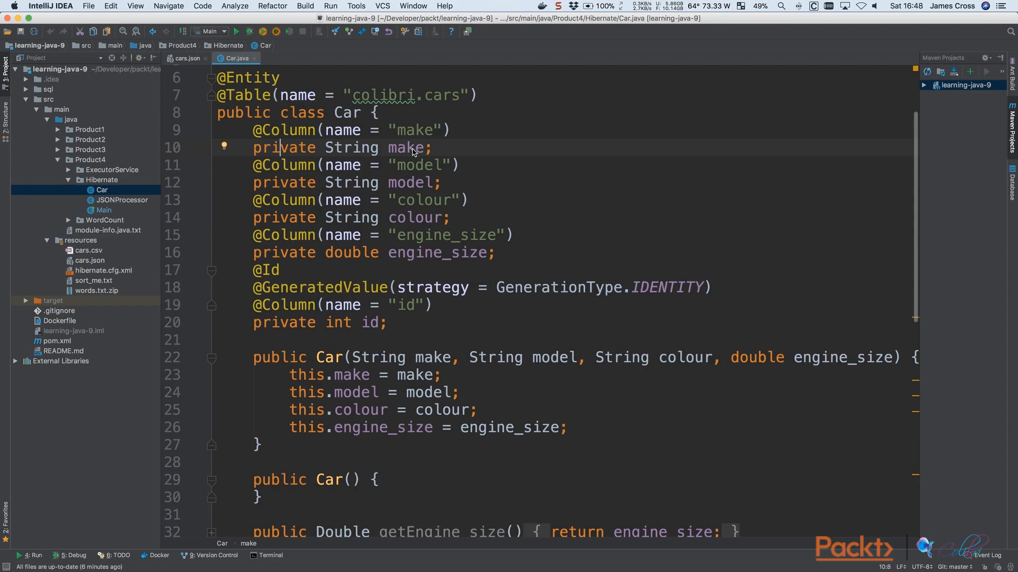
- Highlight the Car constructor's four assignments for make, model, colour and engine_size
left_click(407, 217)
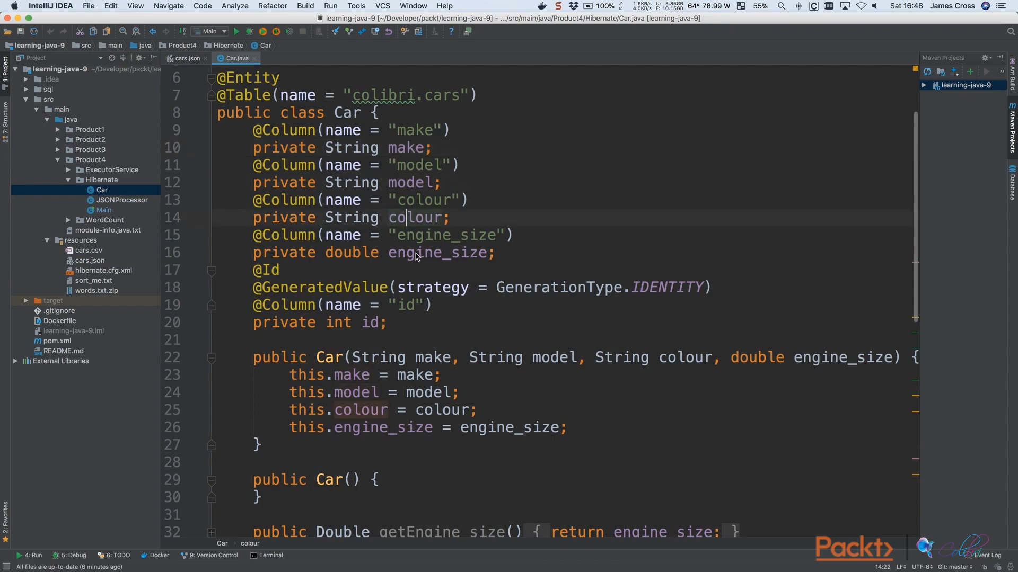
scroll("down", 3)
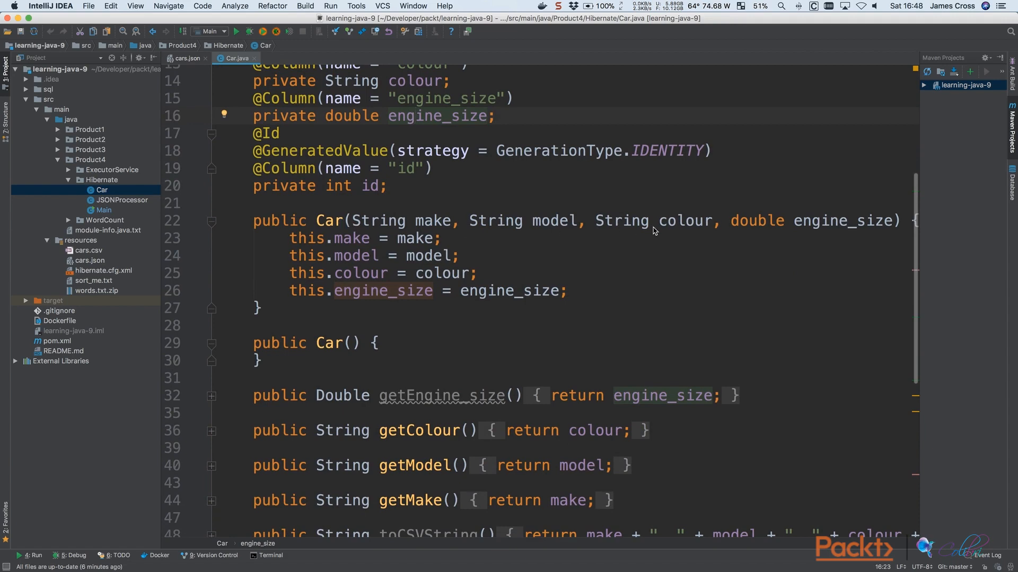
mouse_move(832, 226)
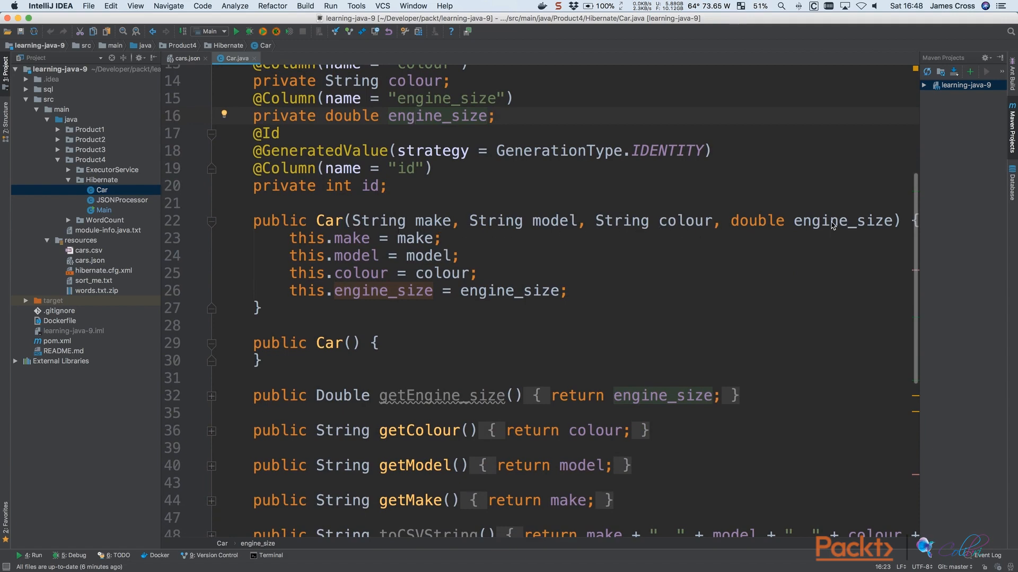
left_click_drag(292, 237, 570, 291)
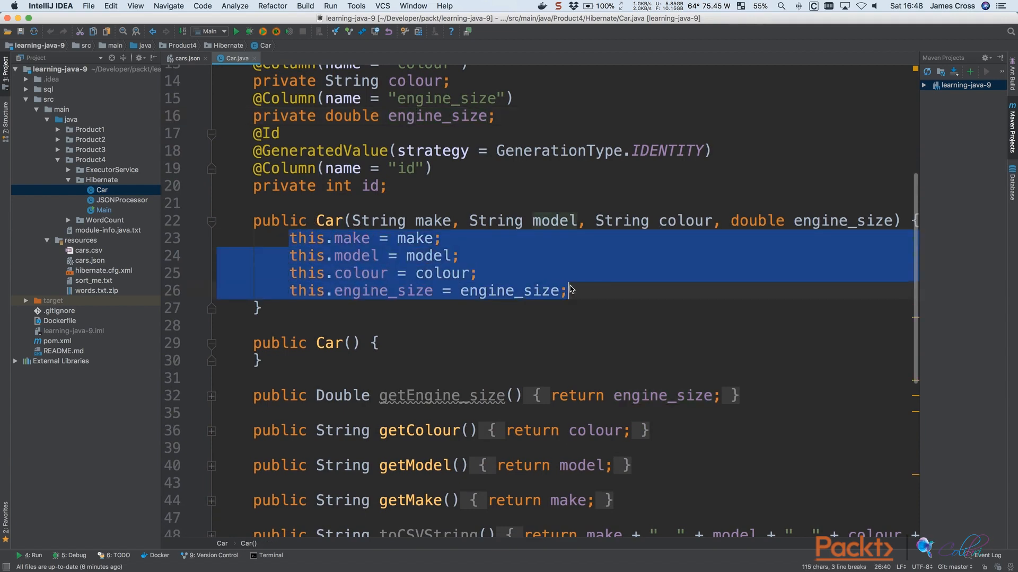
scroll("down", 3)
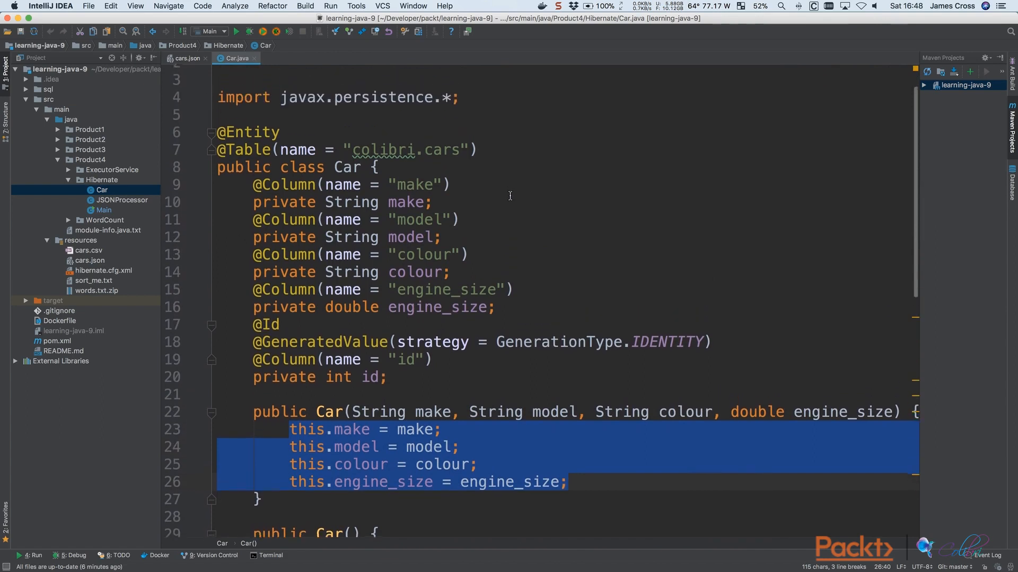
scroll("up", 3)
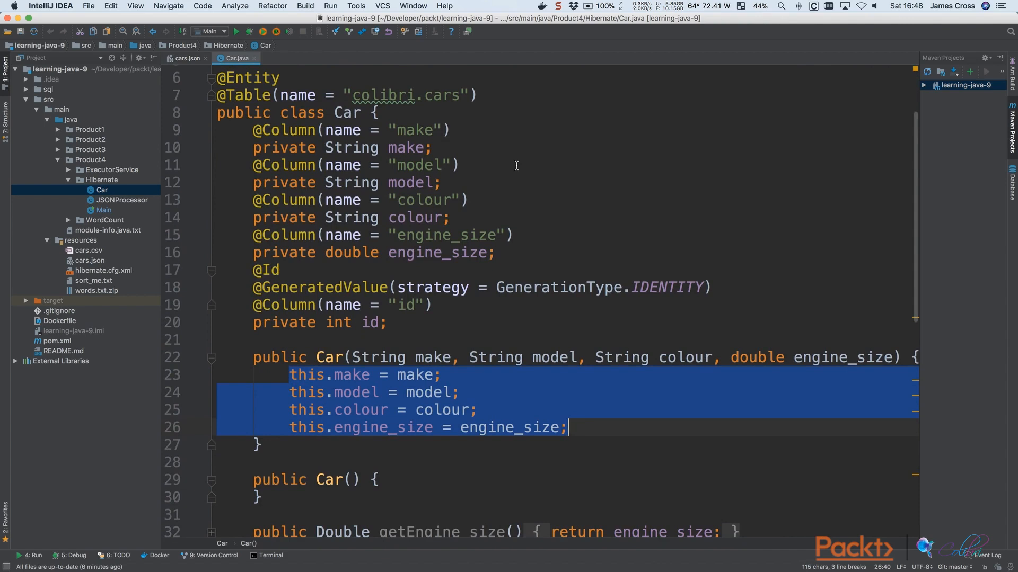
mouse_move(481, 160)
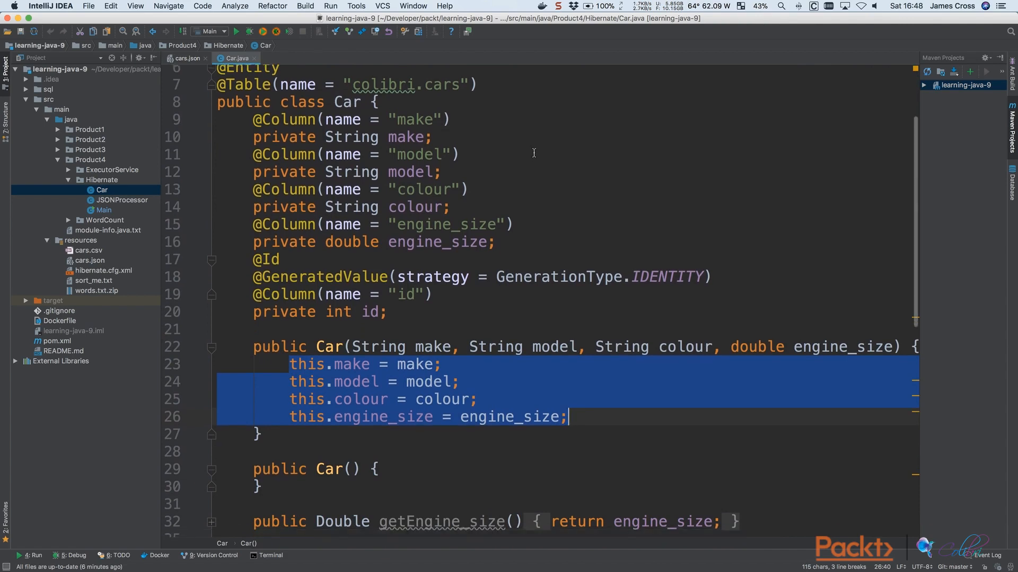
scroll("down", 3)
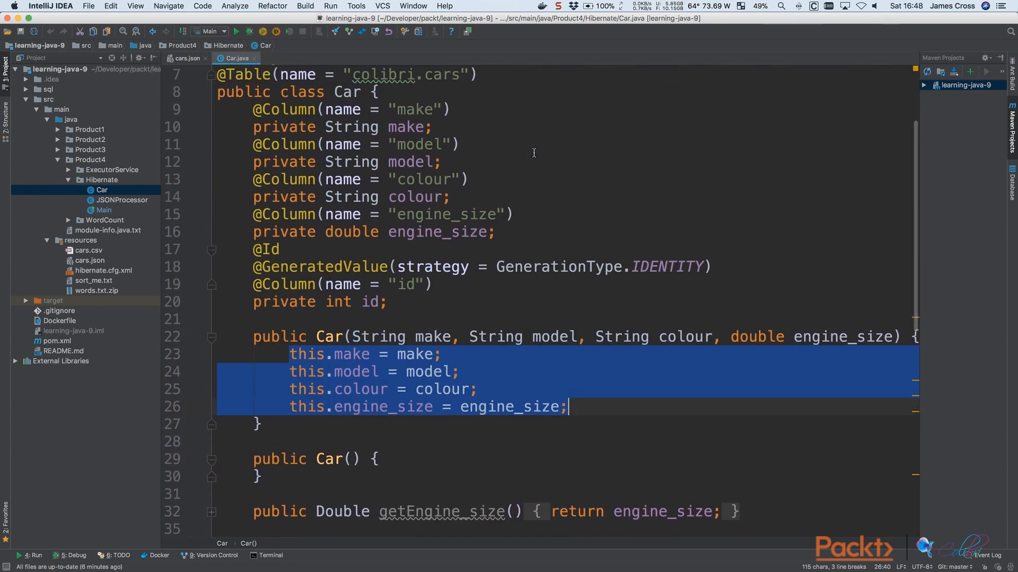
mouse_move(132, 202)
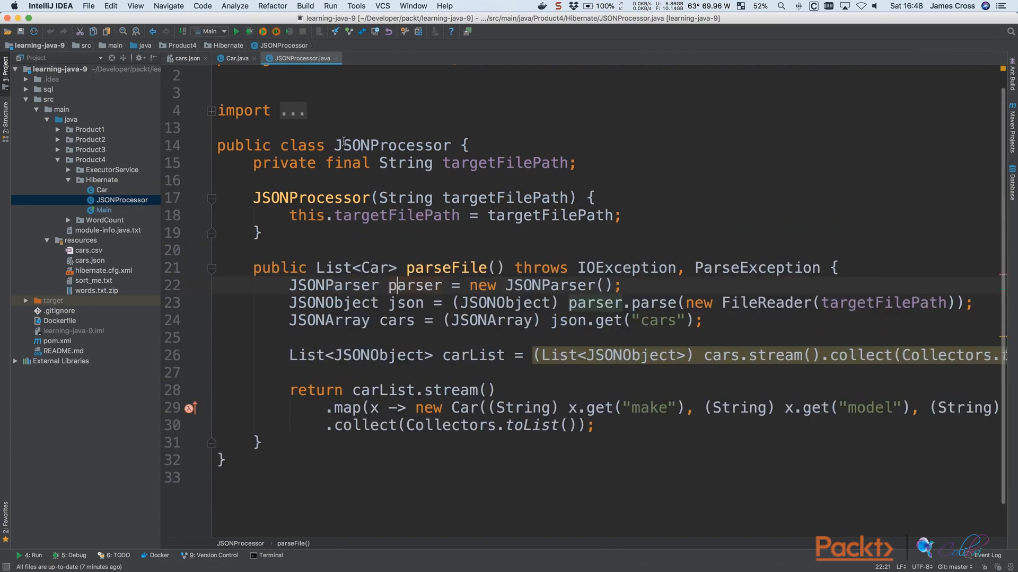
- Review JSONProcessor's imports, constructor and parseFile method, then return to cars.json
double_click(378, 131)
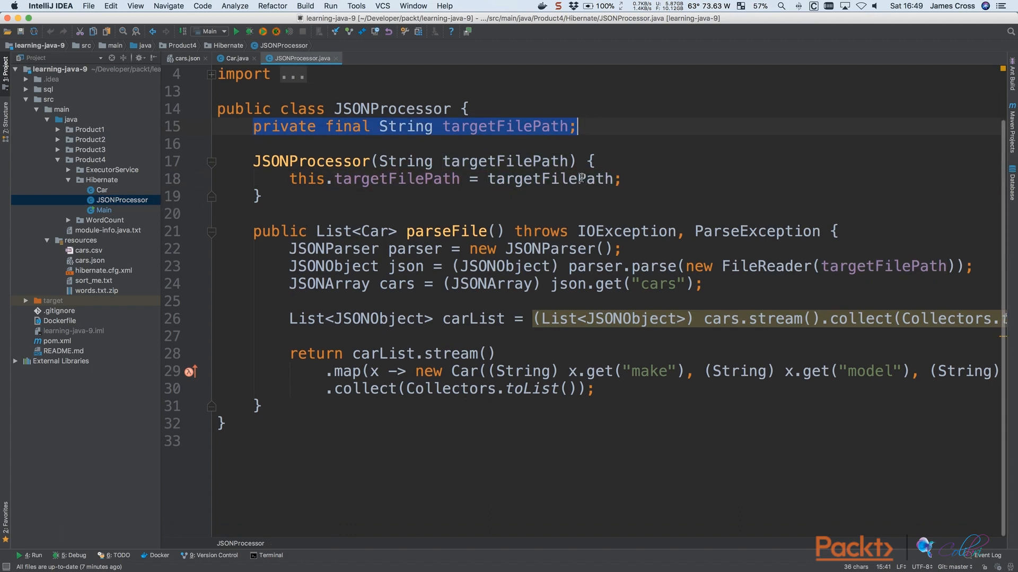
mouse_move(460, 226)
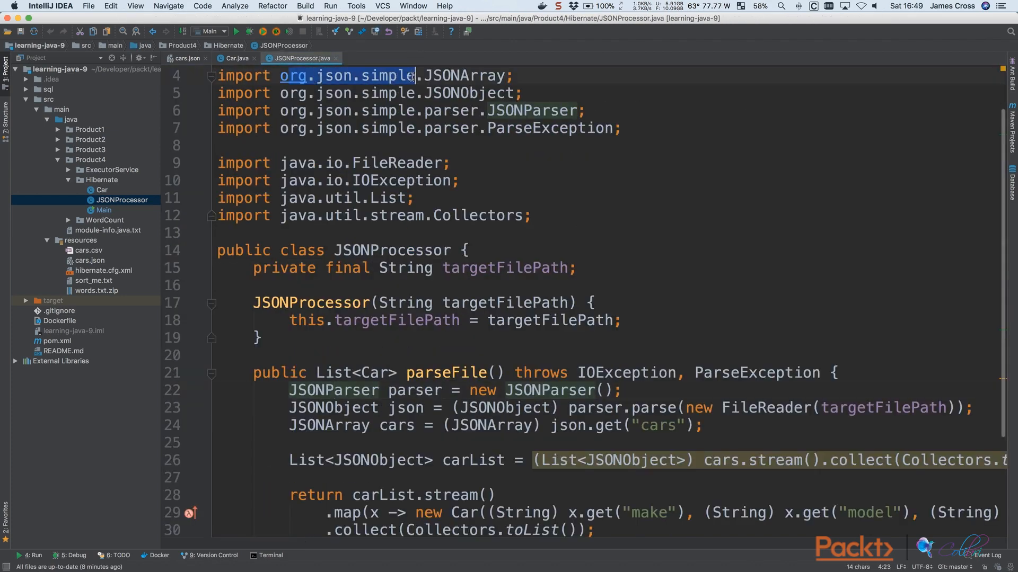
scroll("down", 3)
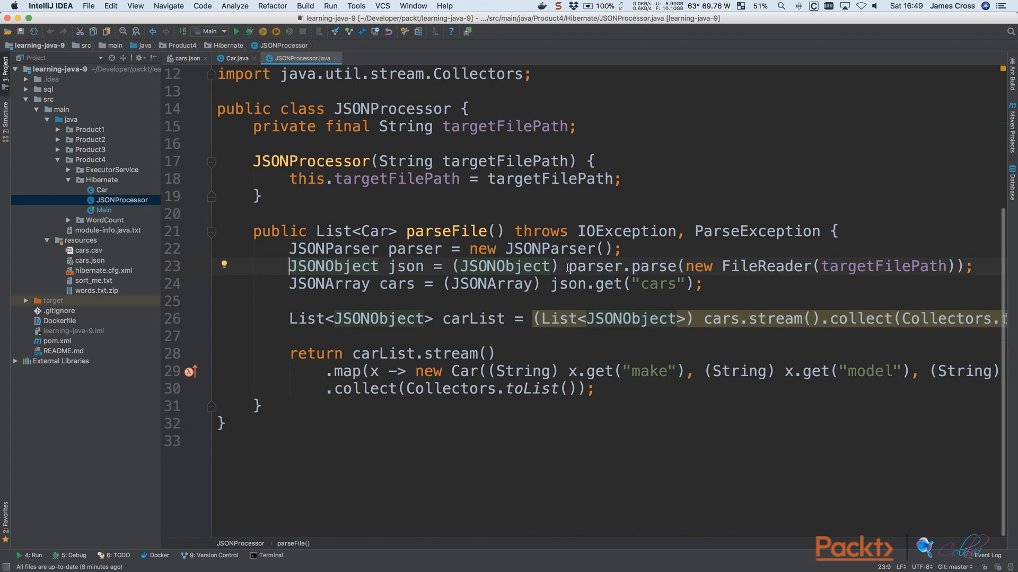
left_click_drag(567, 266, 918, 266)
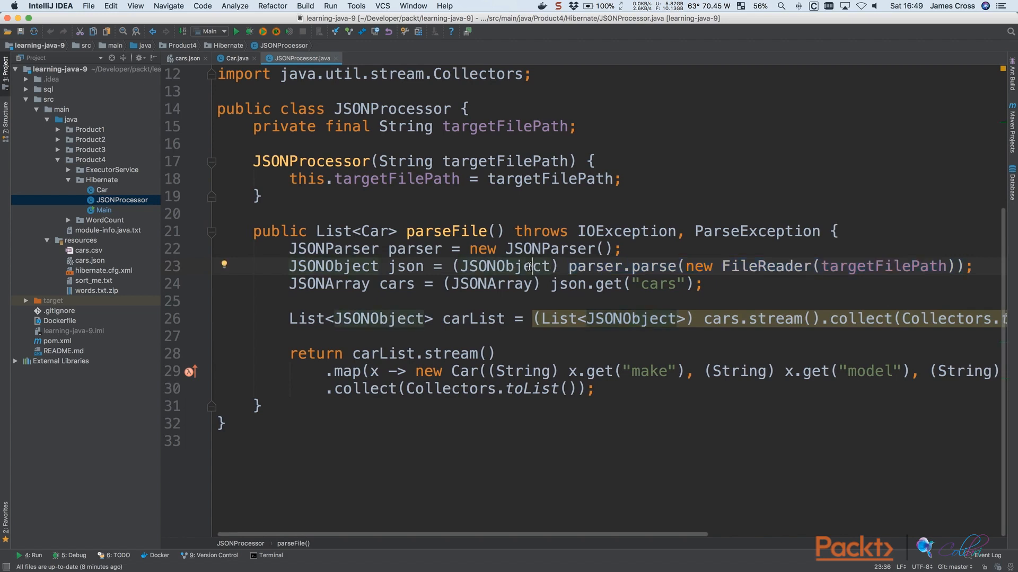
left_click(186, 58)
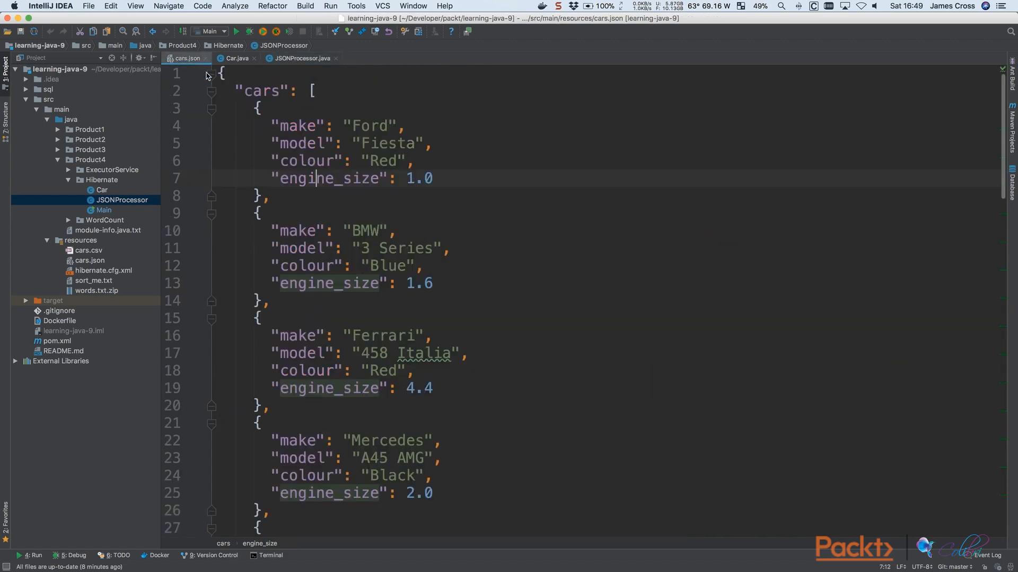
left_click(300, 59)
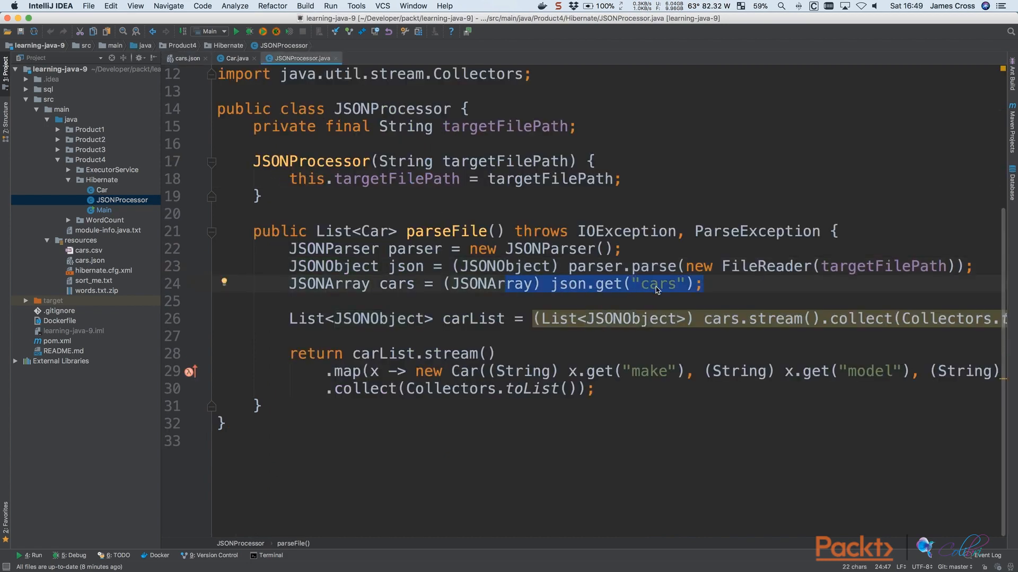
double_click(490, 284)
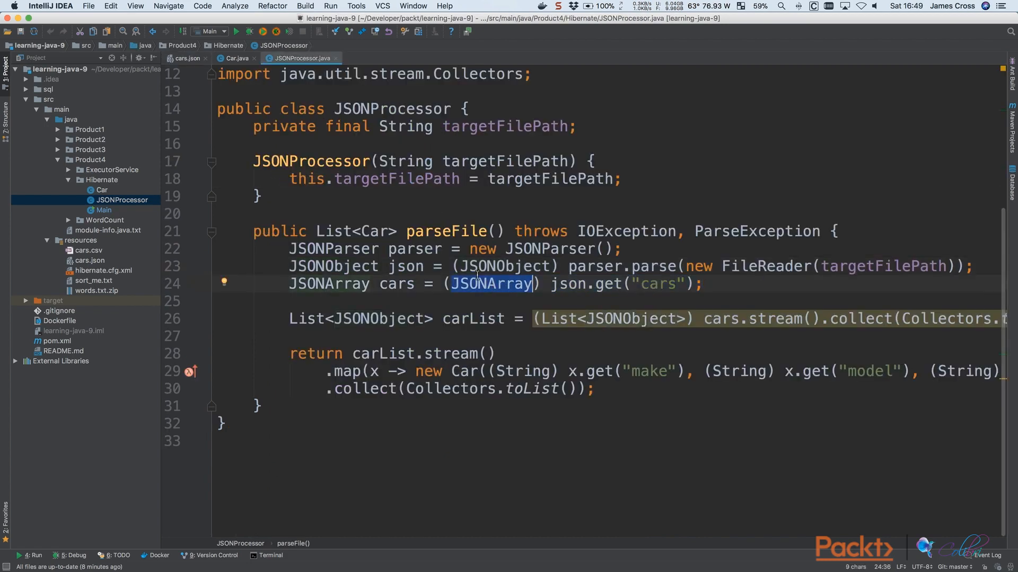
left_click(187, 58)
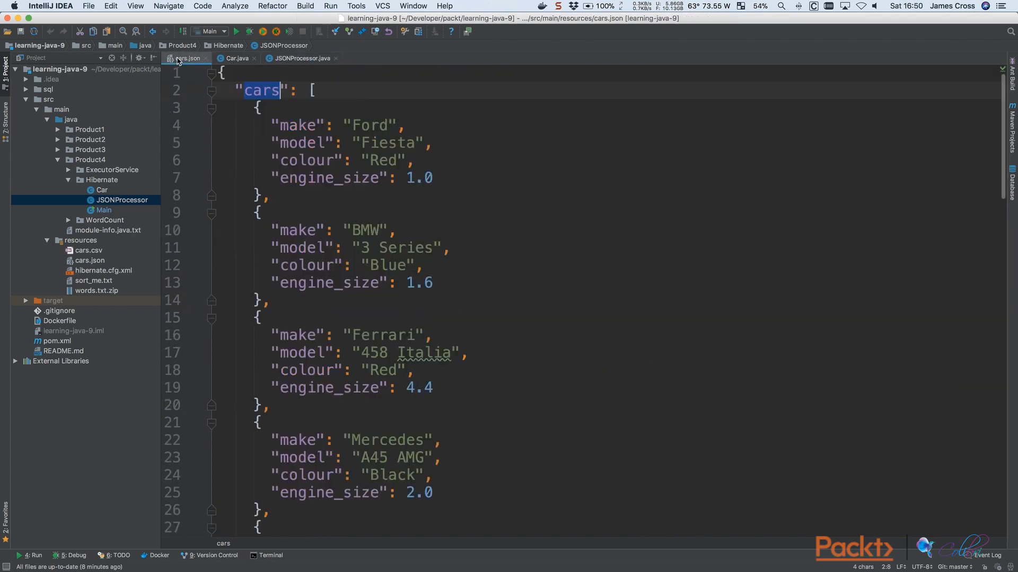
scroll("down", 3)
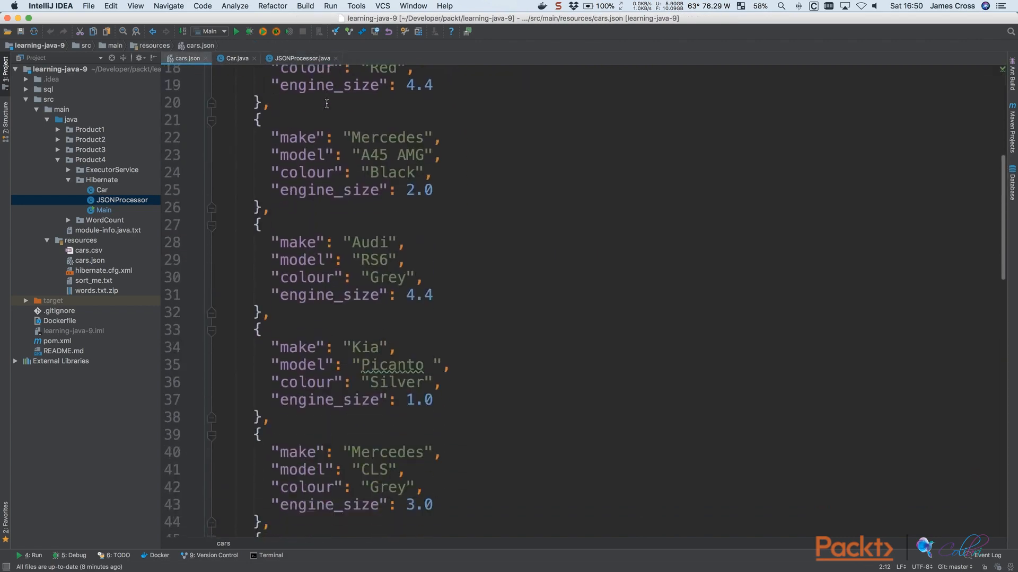
scroll("down", 3)
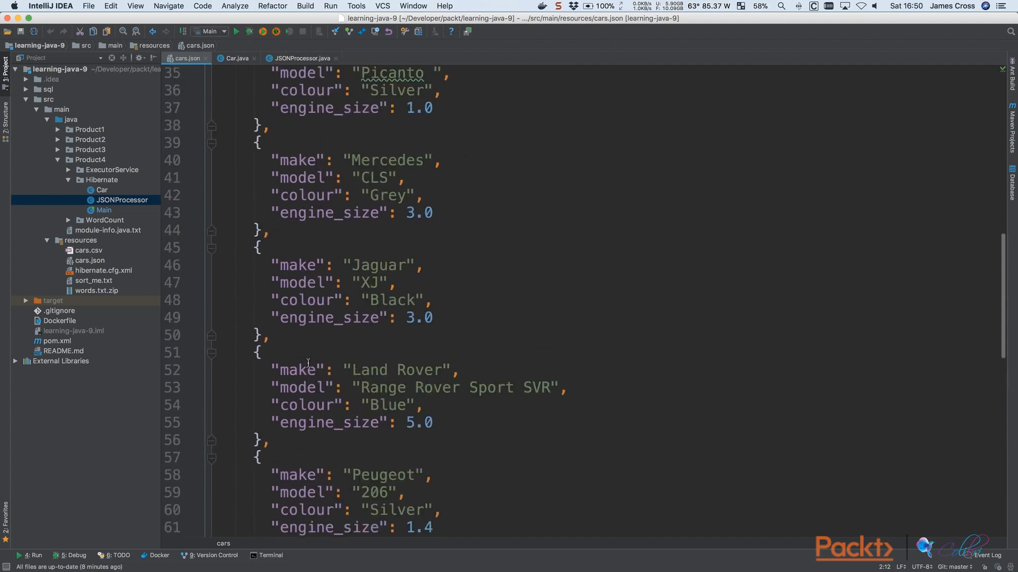
left_click(302, 58)
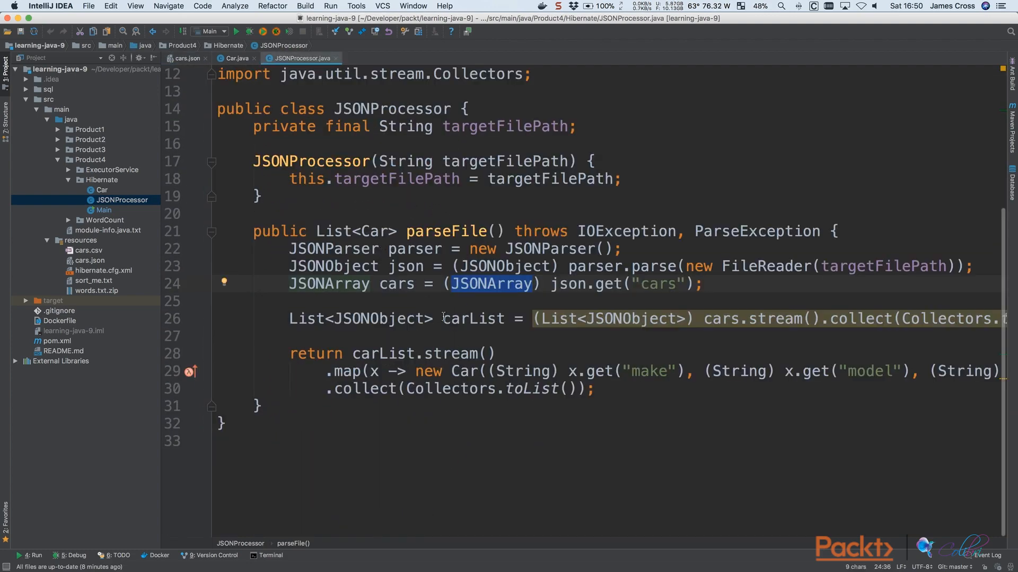
mouse_move(425, 298)
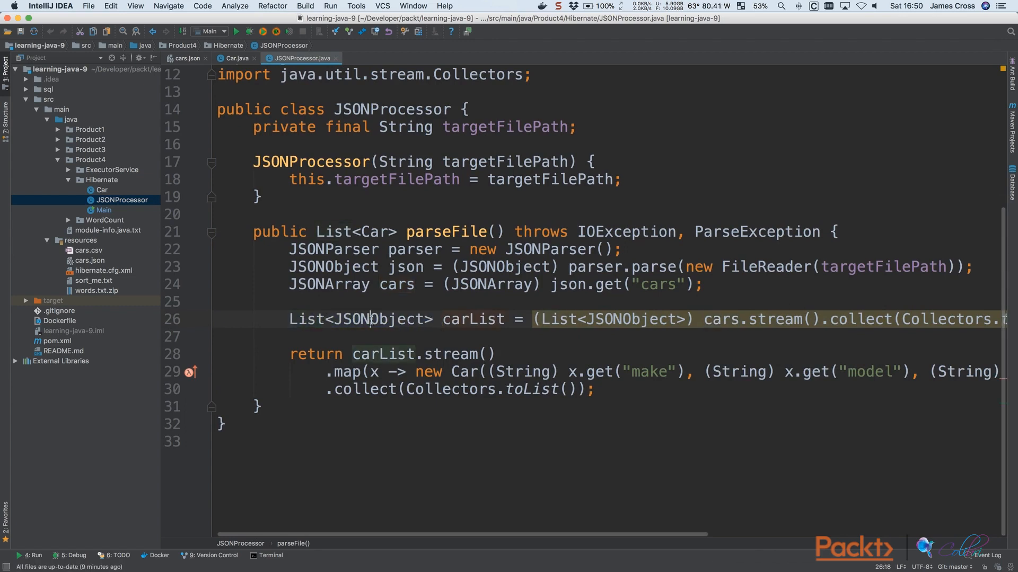
left_click(187, 59)
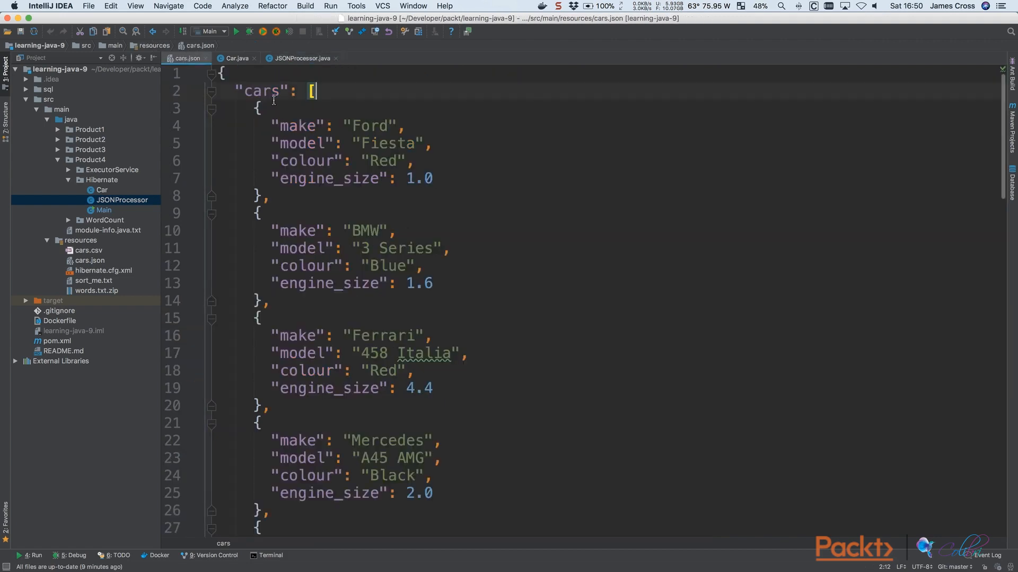
left_click(302, 58)
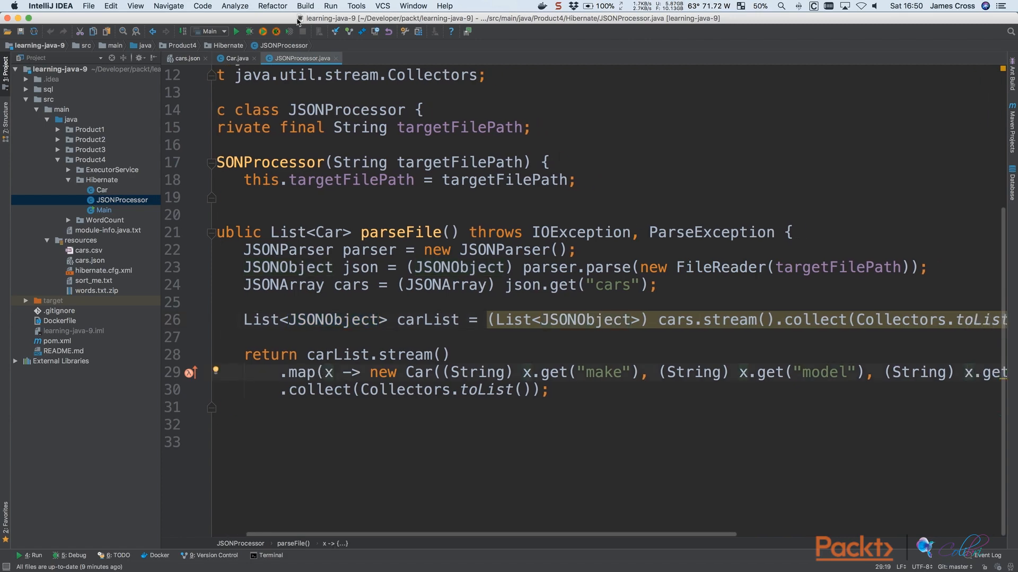
- Select the BMW entry in cars.json and compare it with JSONProcessor and Car
left_click(186, 58)
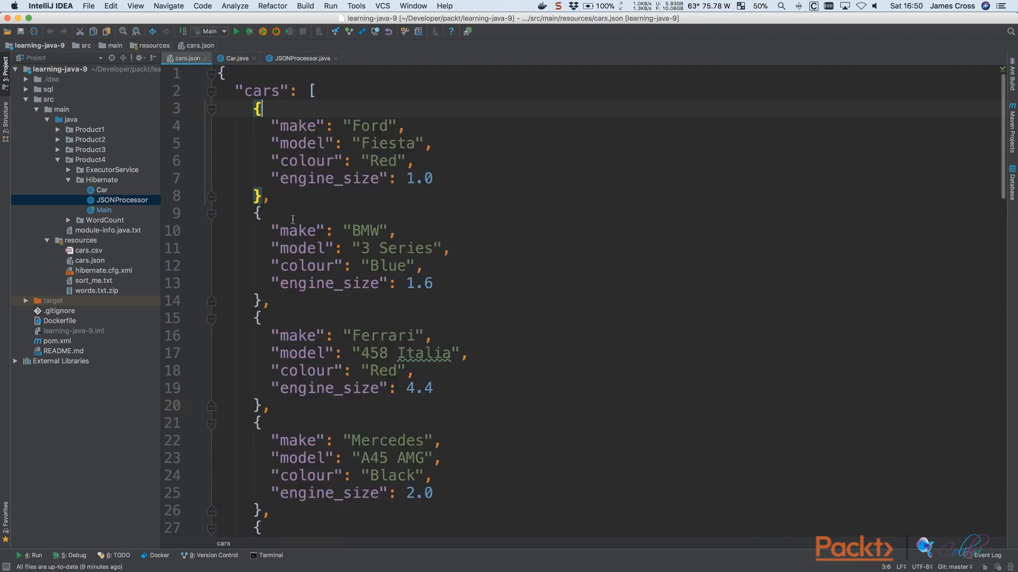
left_click_drag(257, 213, 271, 301)
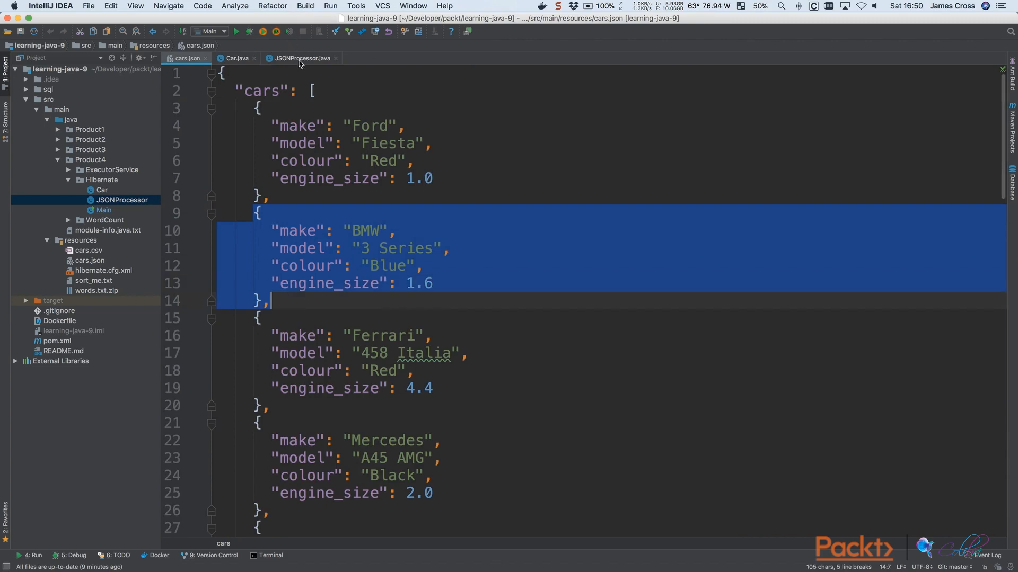
left_click(303, 59)
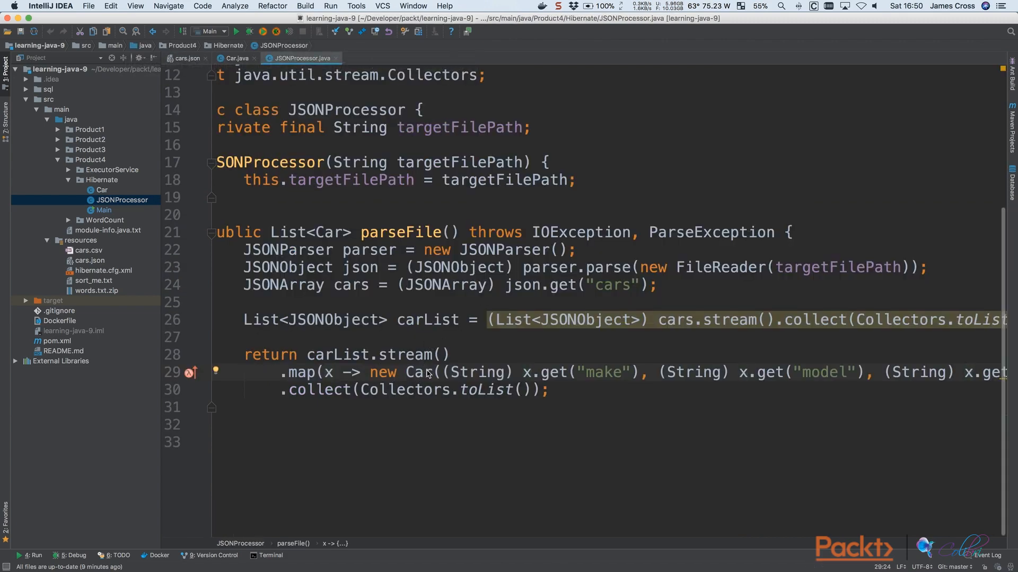
left_click(237, 59)
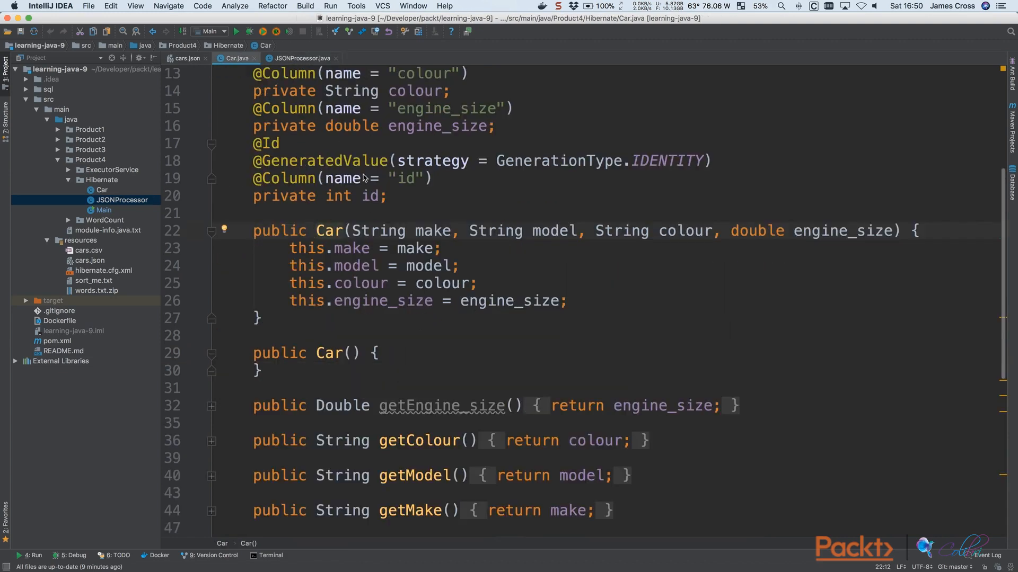
mouse_move(177, 59)
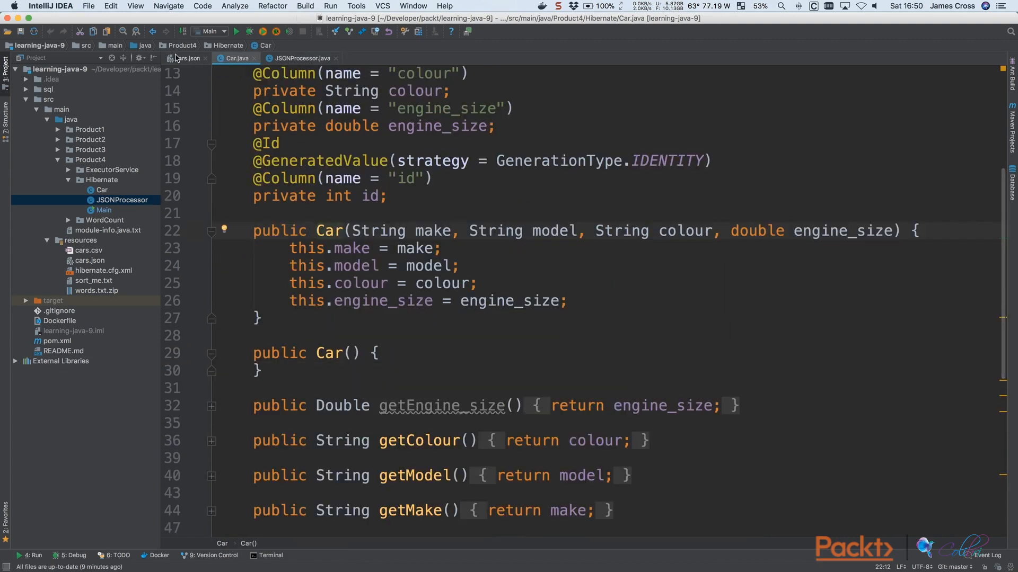
- Select and scroll along JSONProcessor's stream map line
left_click(303, 58)
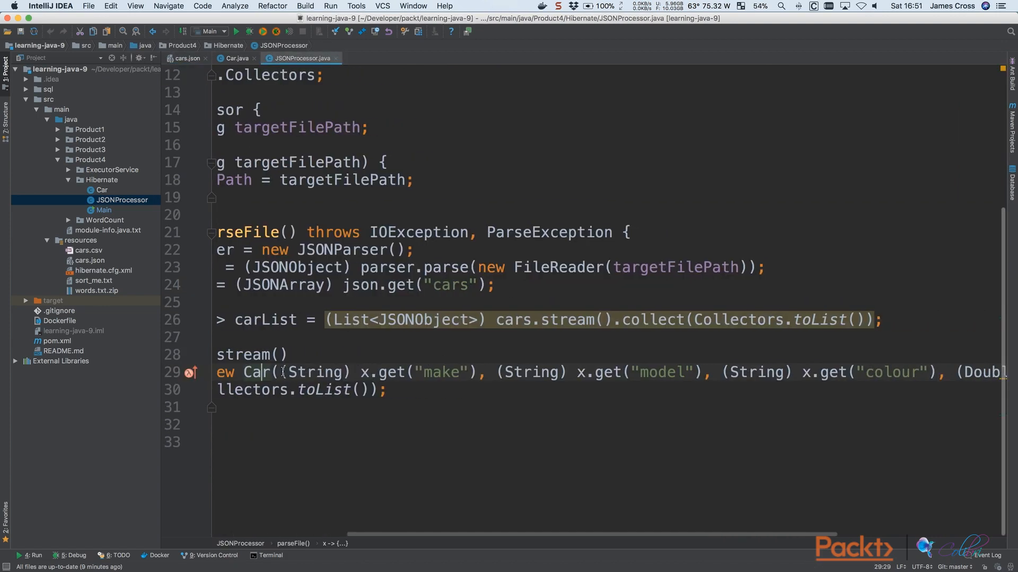
left_click_drag(278, 372, 473, 372)
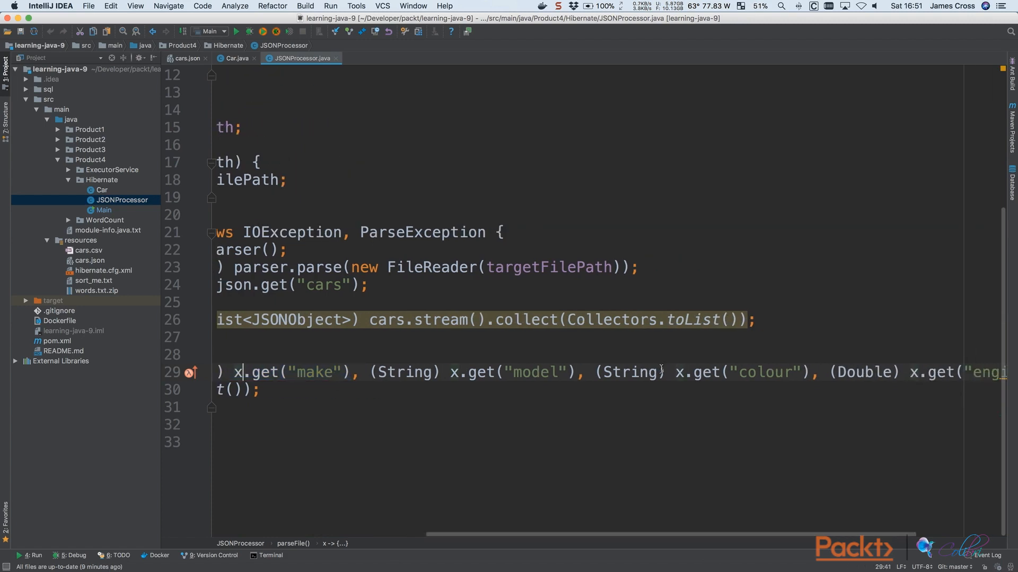
scroll("right", 3)
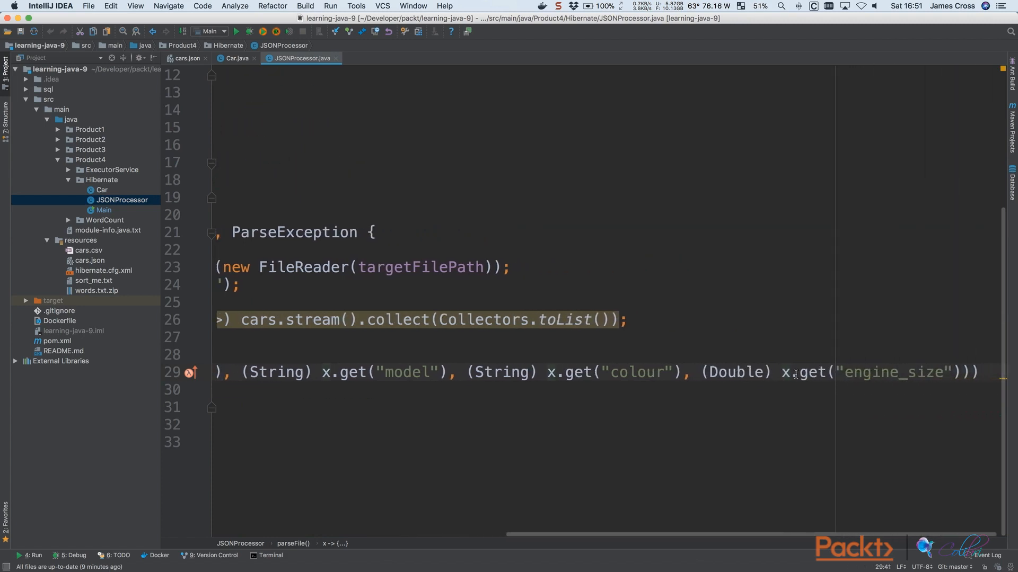
scroll("left", 3)
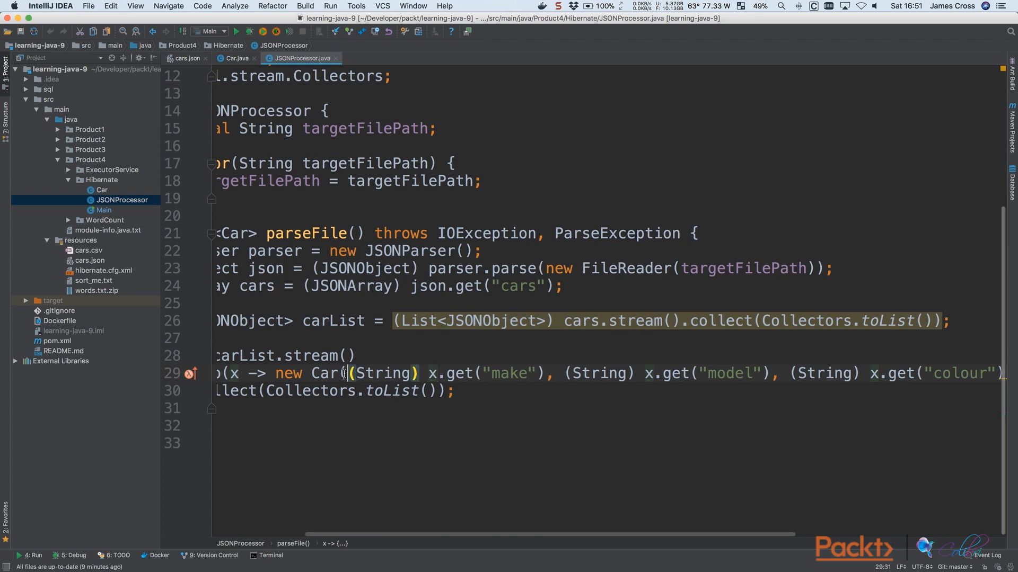
scroll("left", 3)
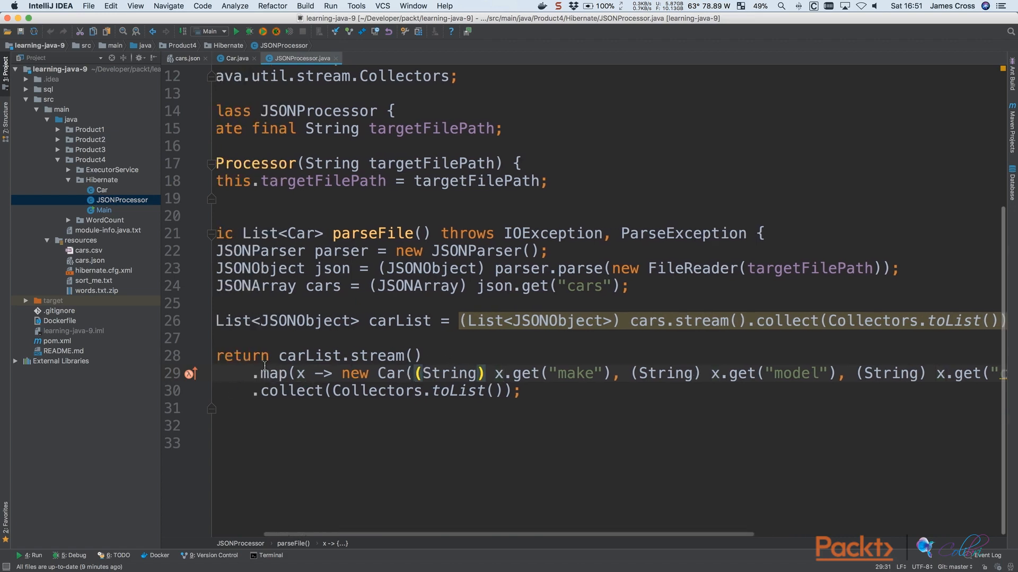
- Cross-check cars.json, Car and JSONProcessor, ending on Car's constructor and selecting Main
left_click(183, 58)
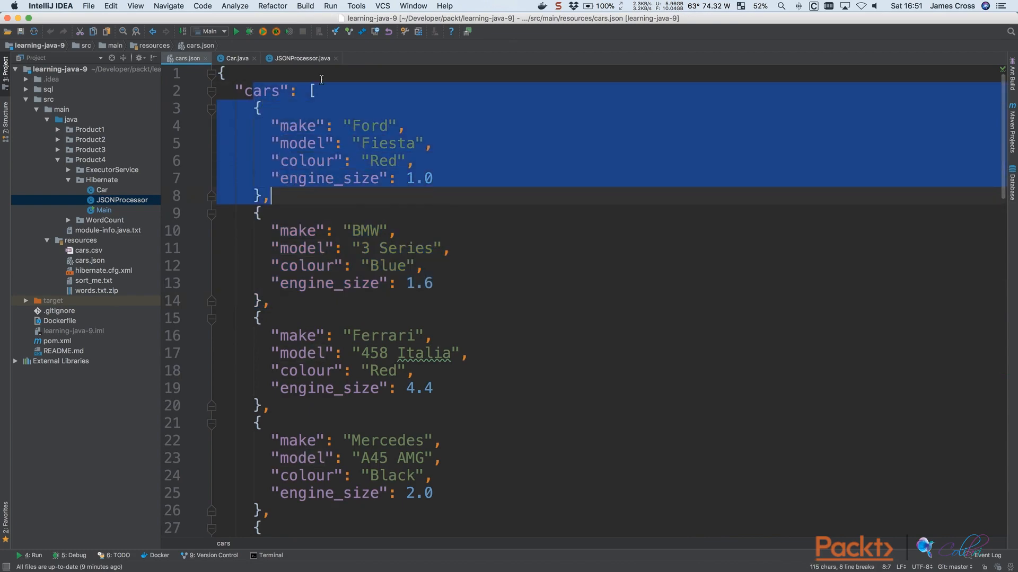
left_click(236, 59)
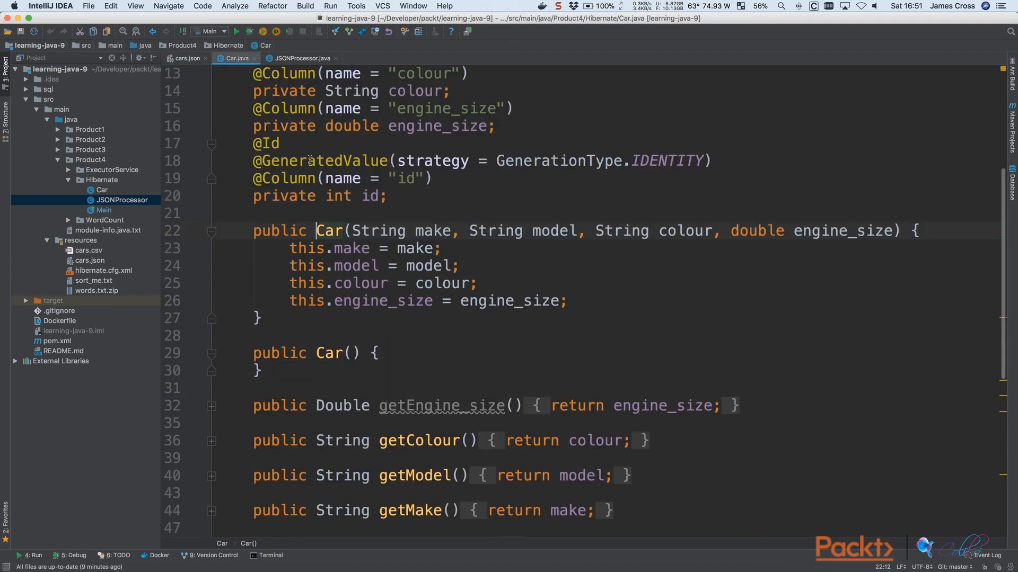
left_click(186, 59)
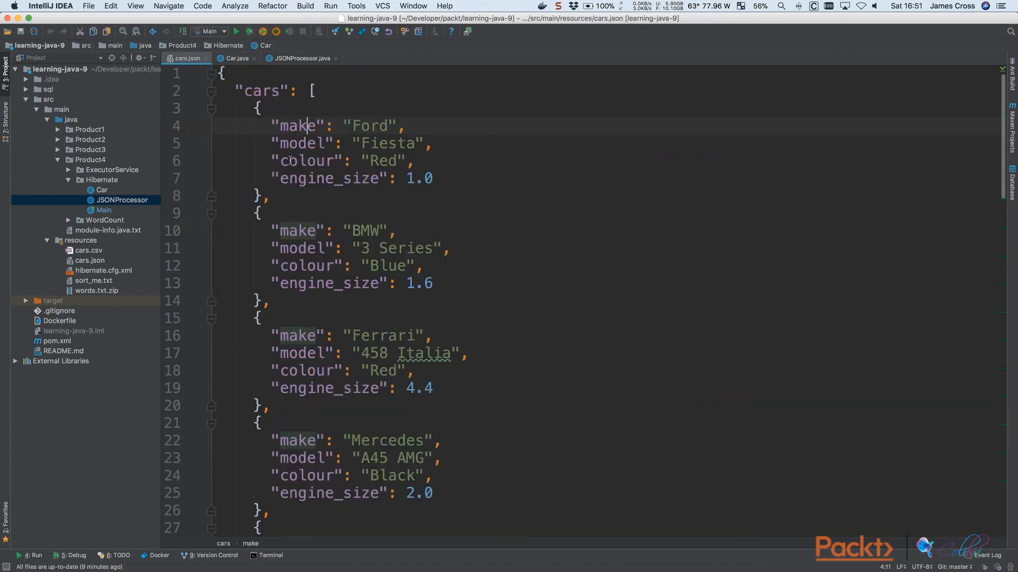
left_click(304, 58)
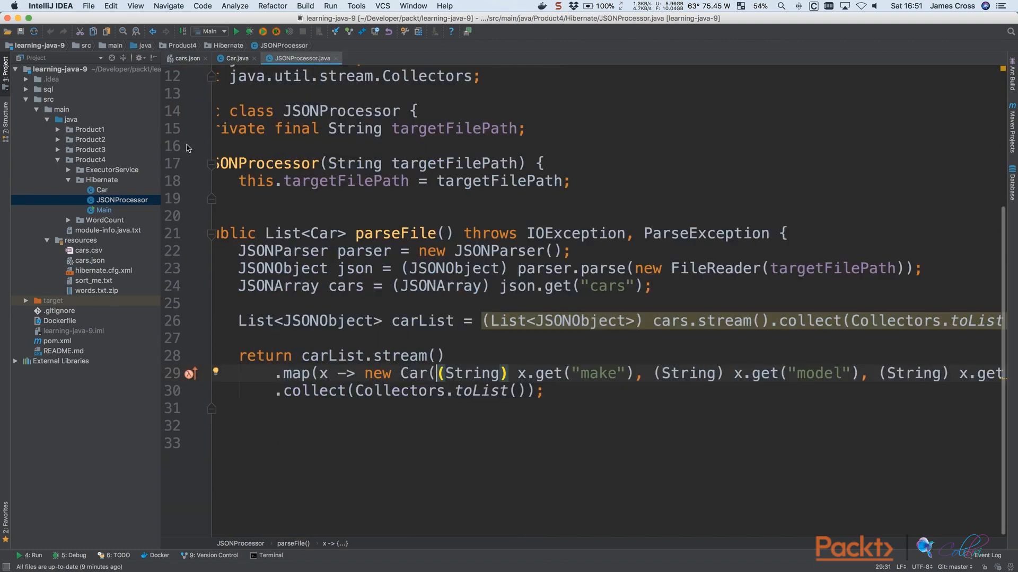
left_click(238, 58)
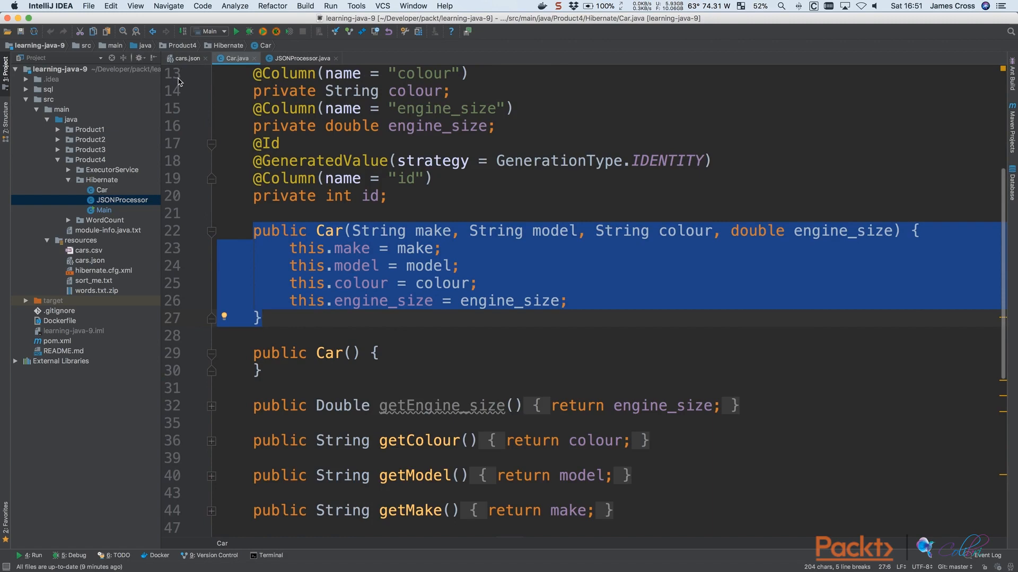
left_click(103, 210)
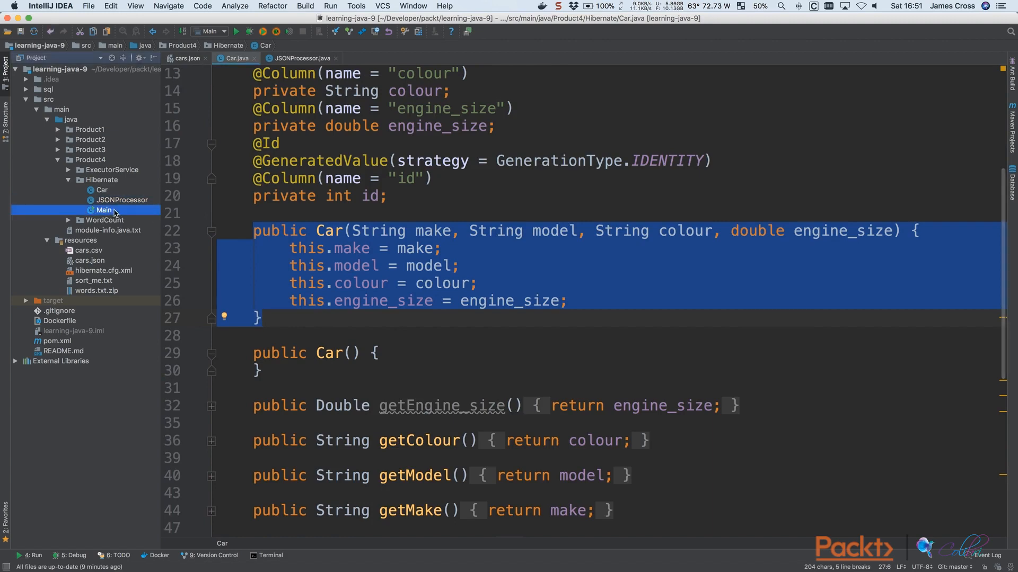
- Open Main, set a breakpoint on the System.exit line, and start debugging
double_click(104, 209)
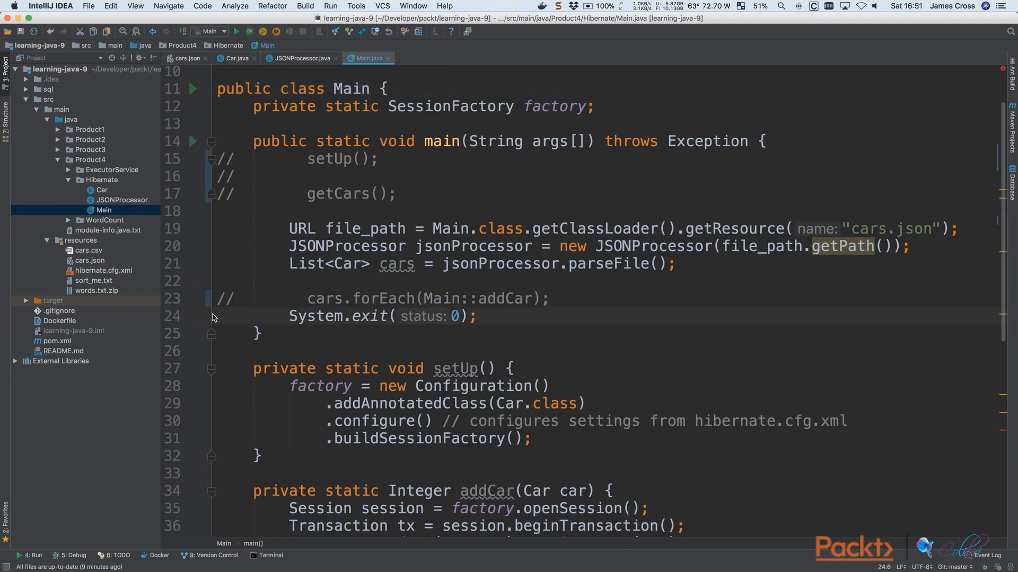
left_click(195, 317)
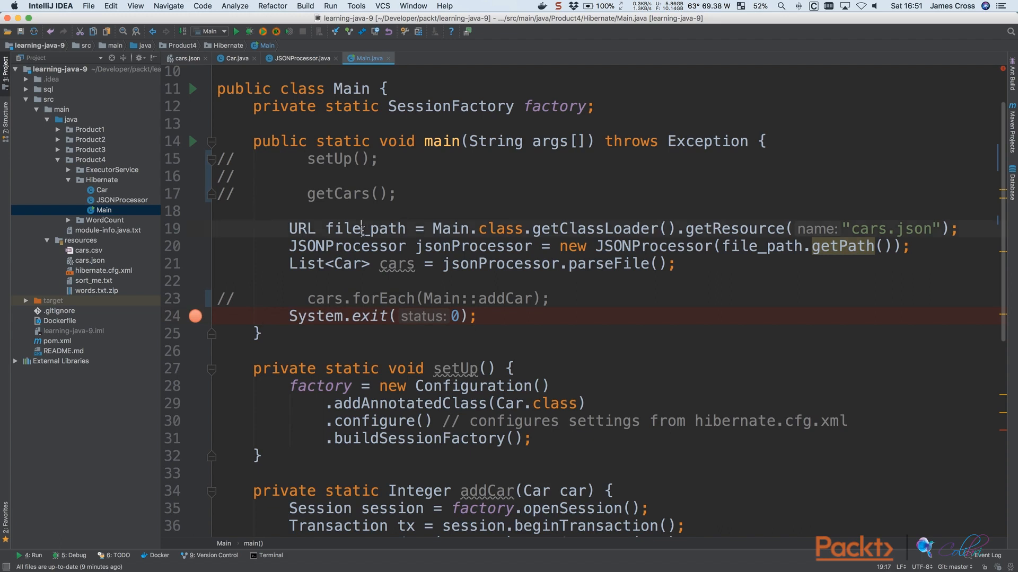
double_click(364, 229)
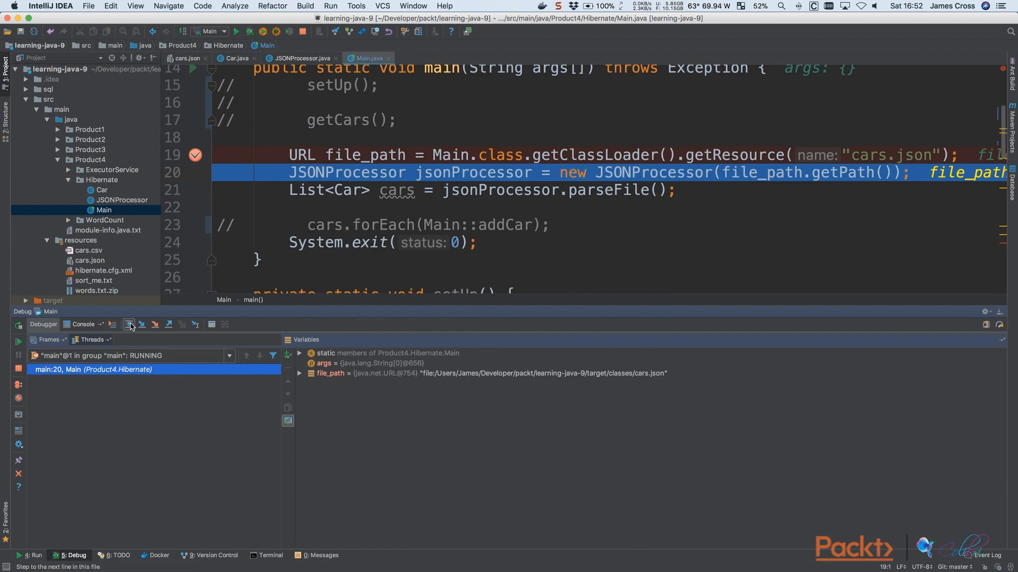
- Step past JSONProcessor creation and evaluate file_path.getPath() to confirm the cars.json path
left_click(128, 324)
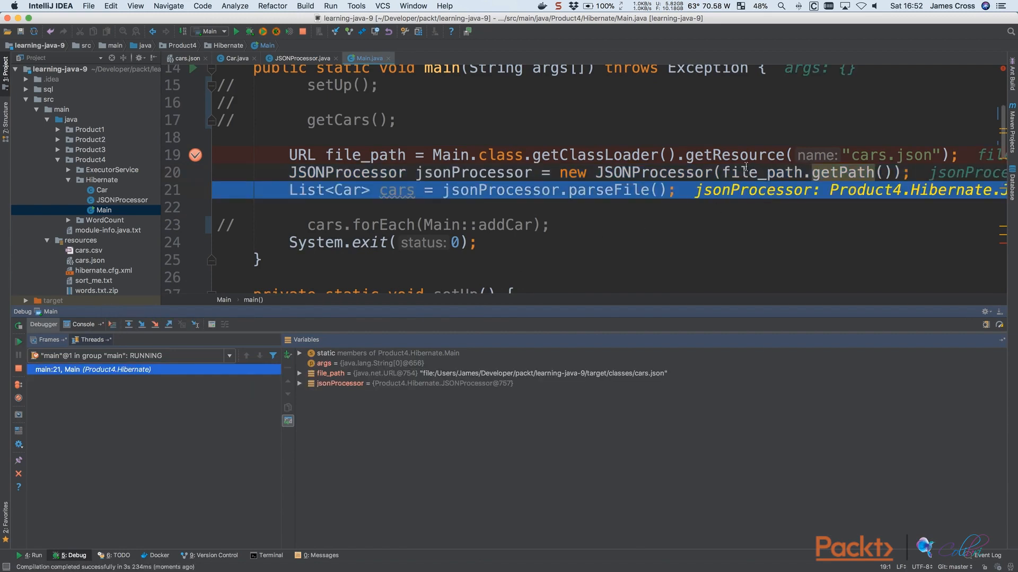
right_click(330, 373)
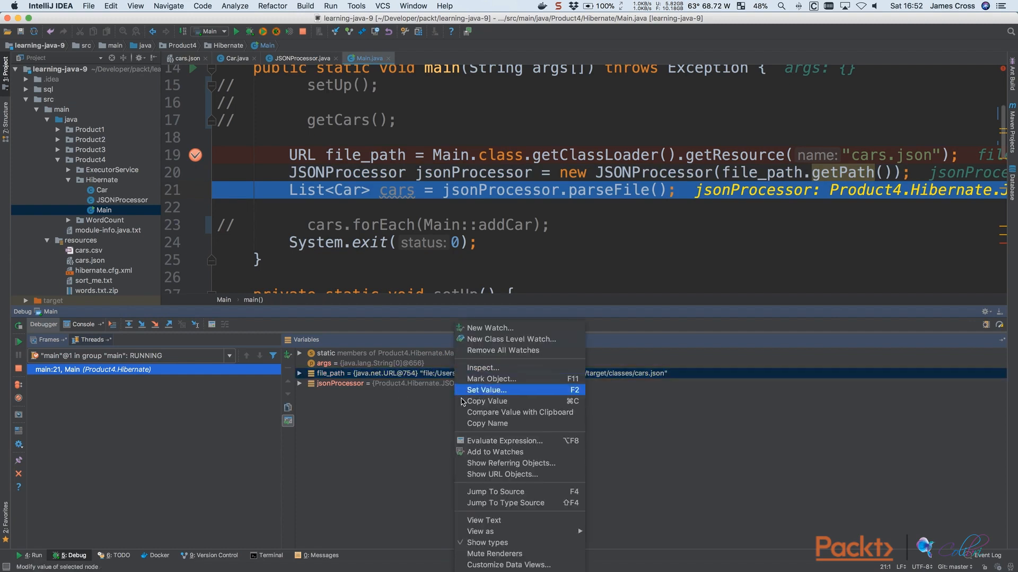
left_click(504, 441)
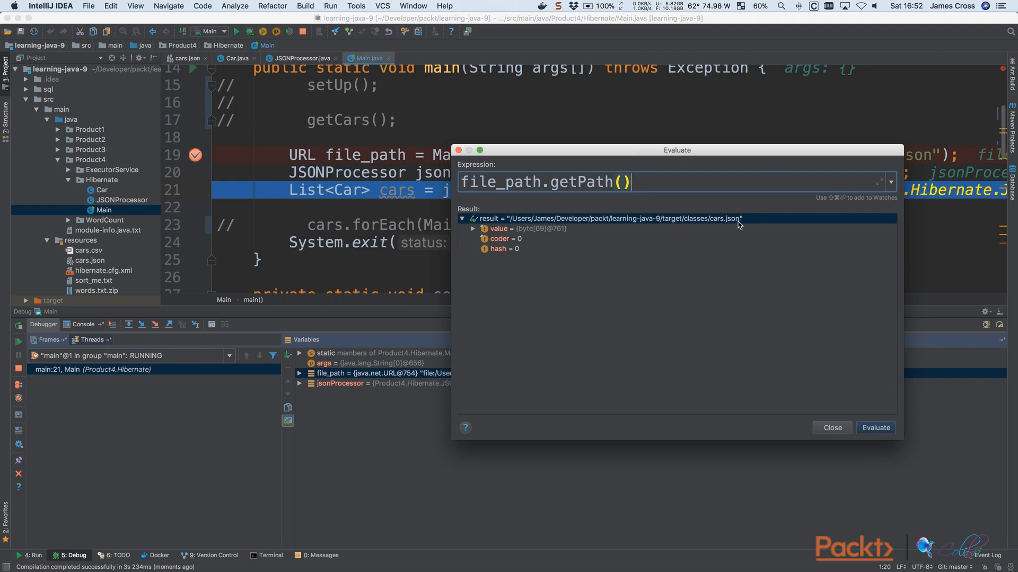
left_click(832, 428)
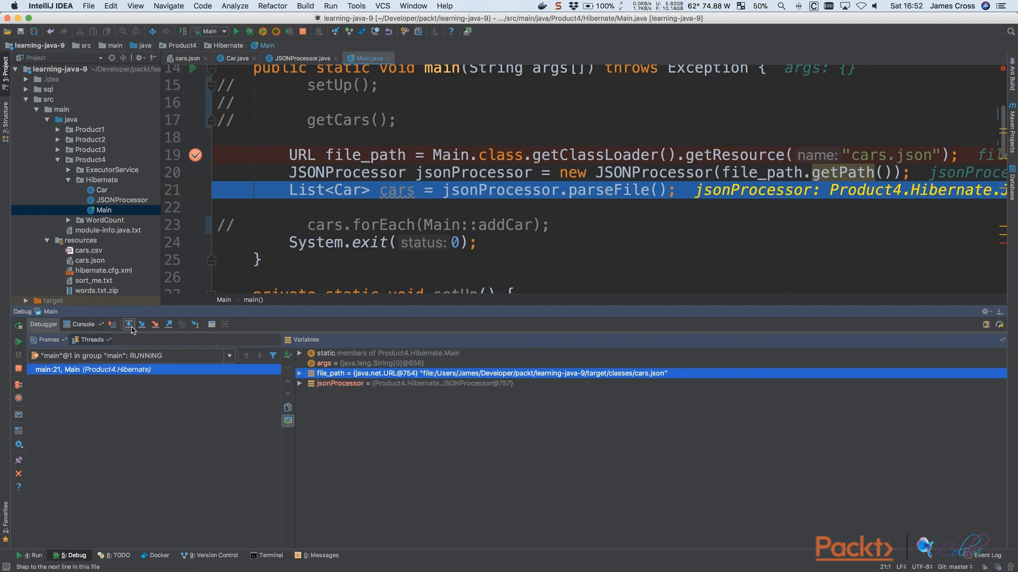
- Step over parseFile and expand the 15 cars, showing Ford Fiesta and BMW entries
left_click(128, 325)
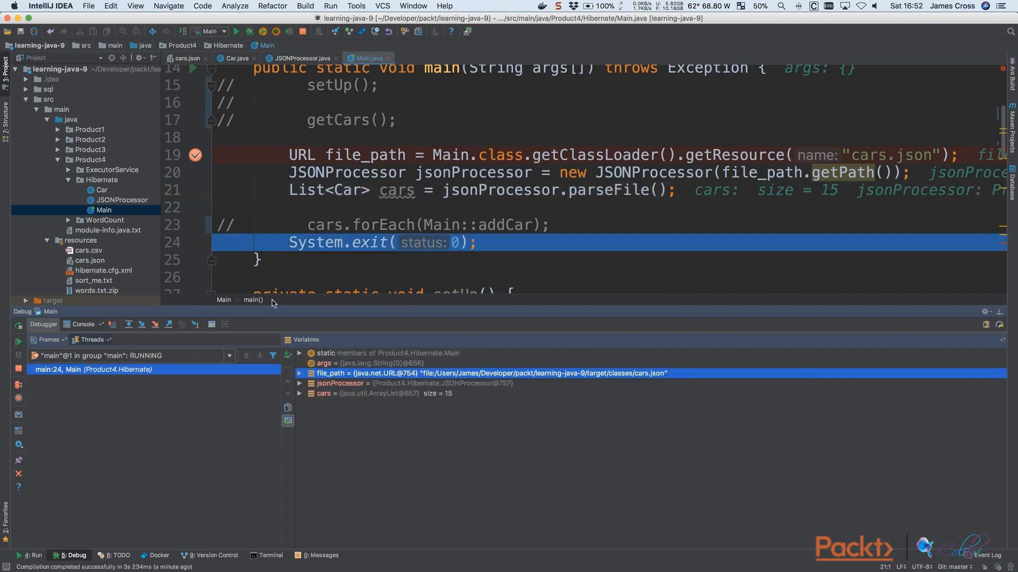
left_click(299, 394)
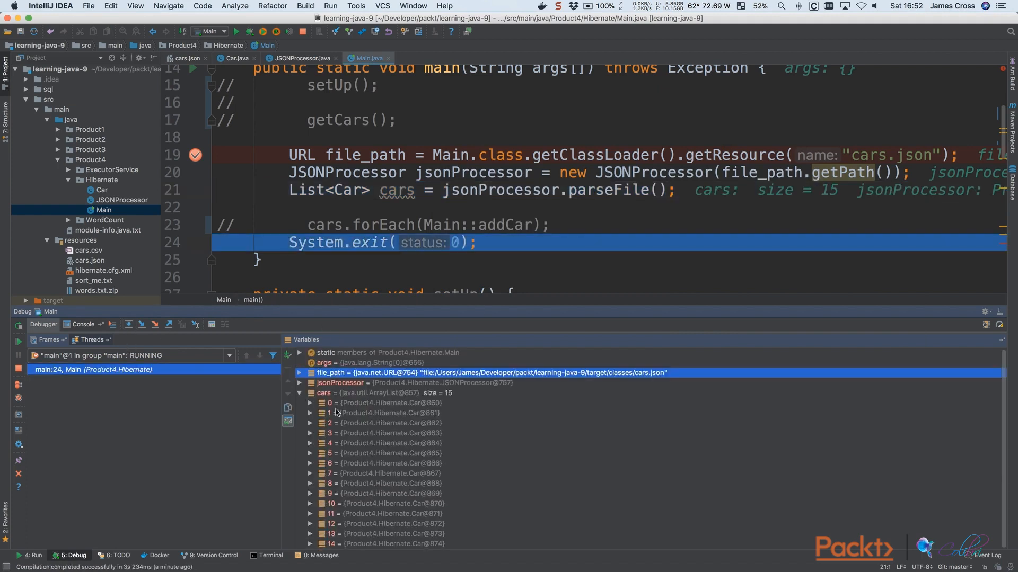
left_click(310, 403)
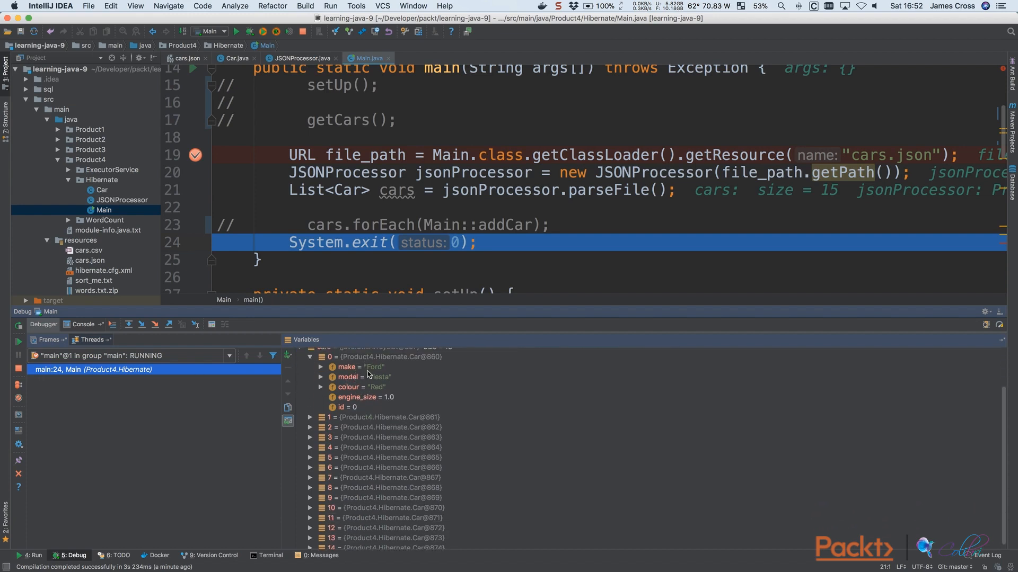
mouse_move(310, 423)
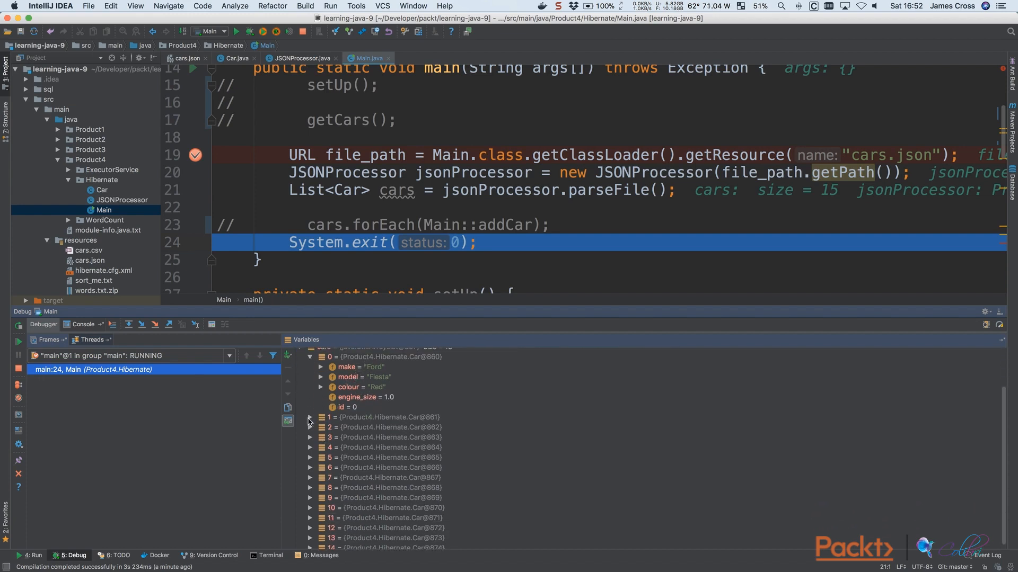
left_click(311, 417)
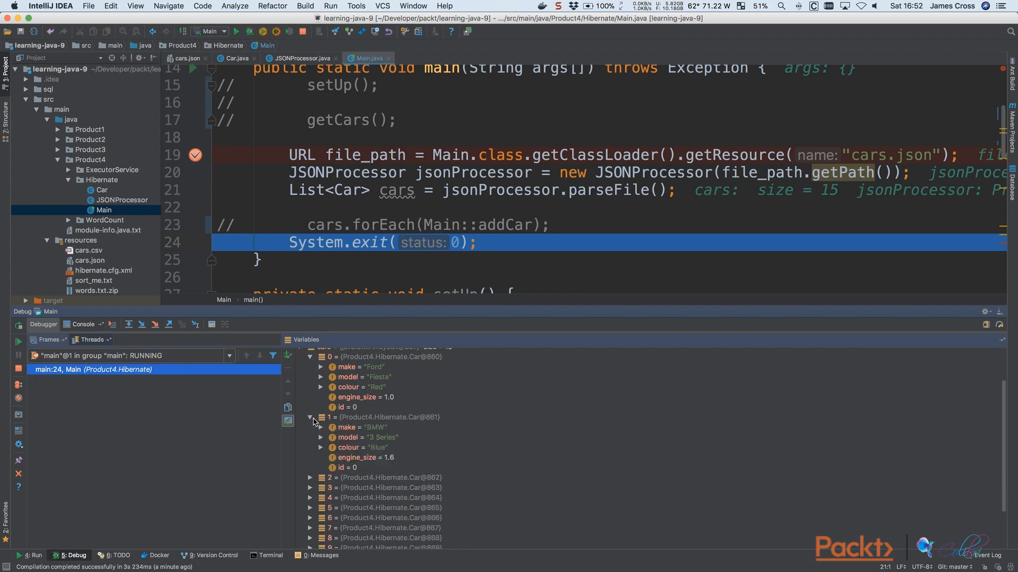
mouse_move(360, 421)
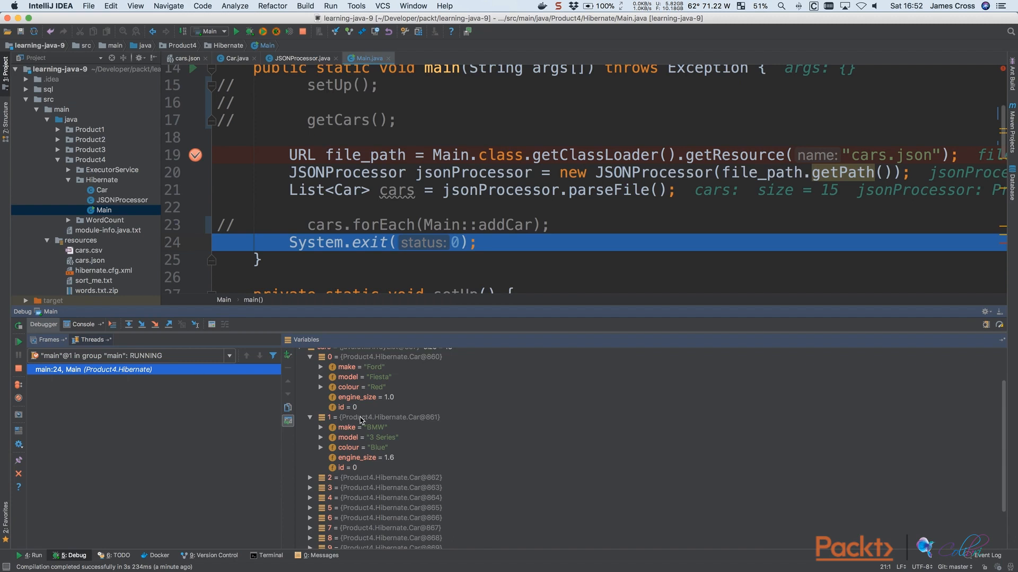
mouse_move(370, 421)
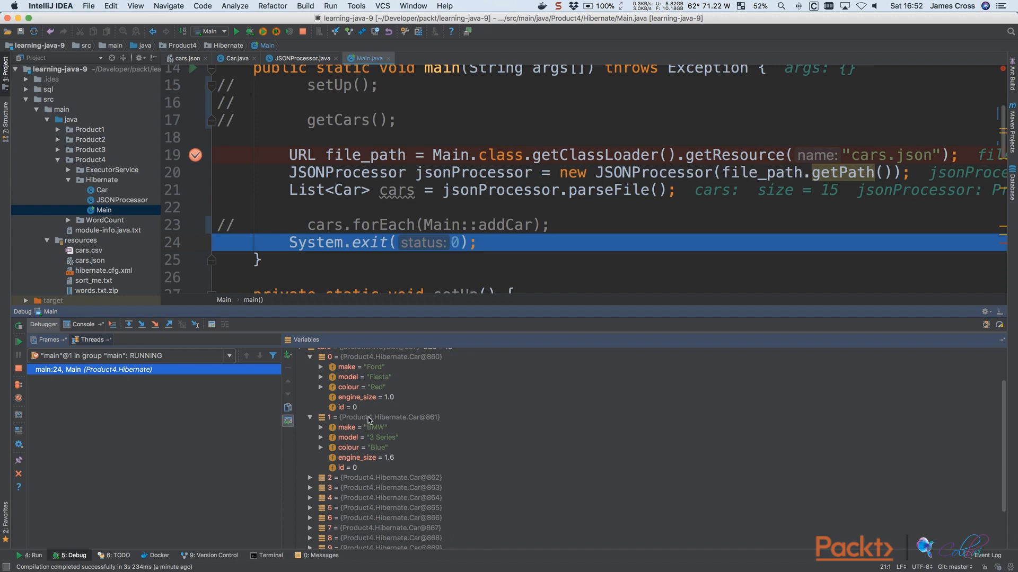
scroll("down", 3)
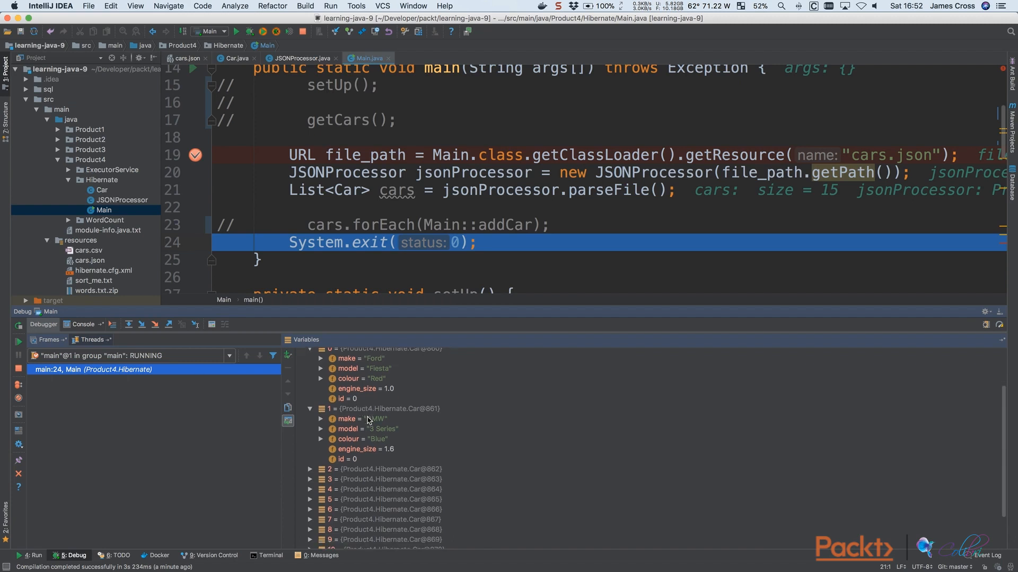